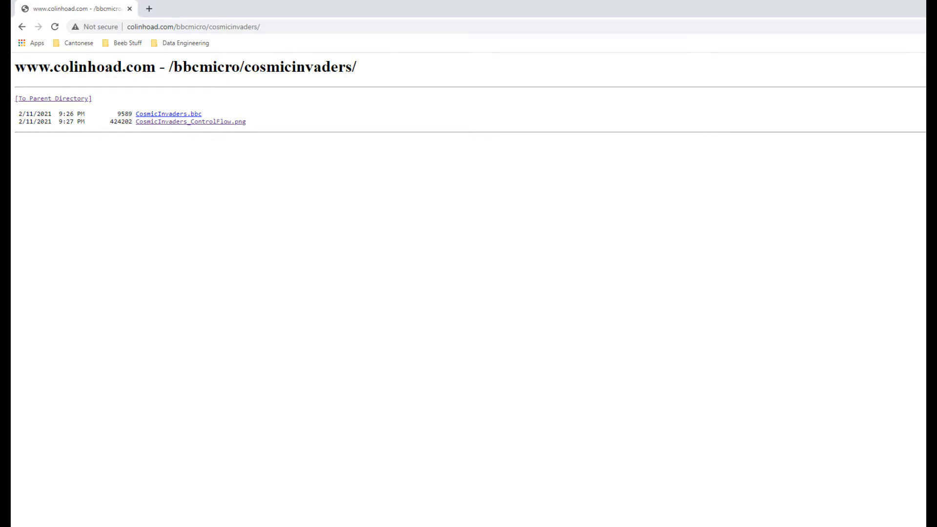
# Jump to the PROC_Title definition via the editor's procedure list
pyautogui.click(168, 114)
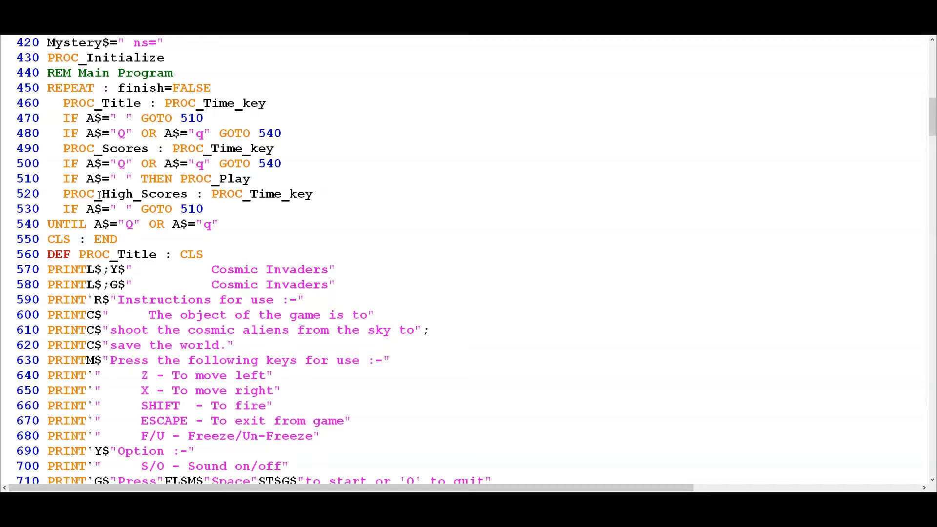
pyautogui.moveTo(205, 117)
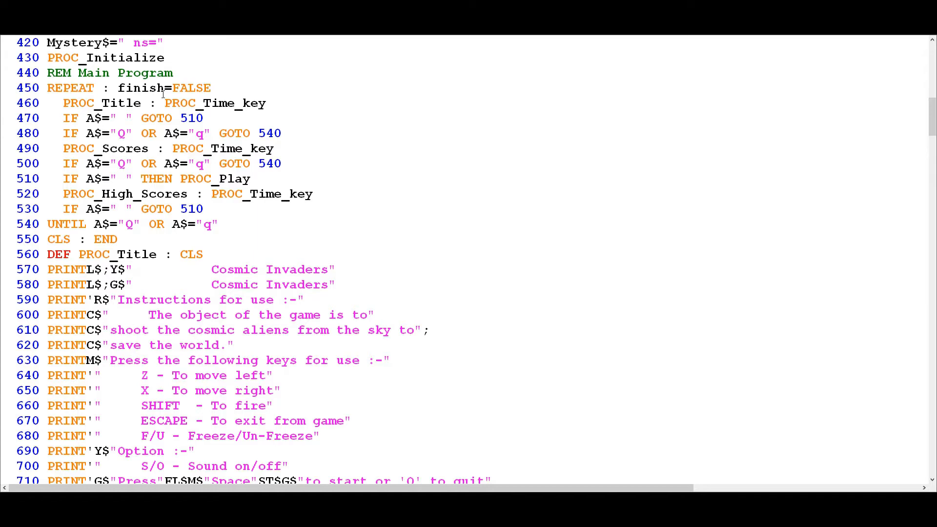
pyautogui.moveTo(168, 140)
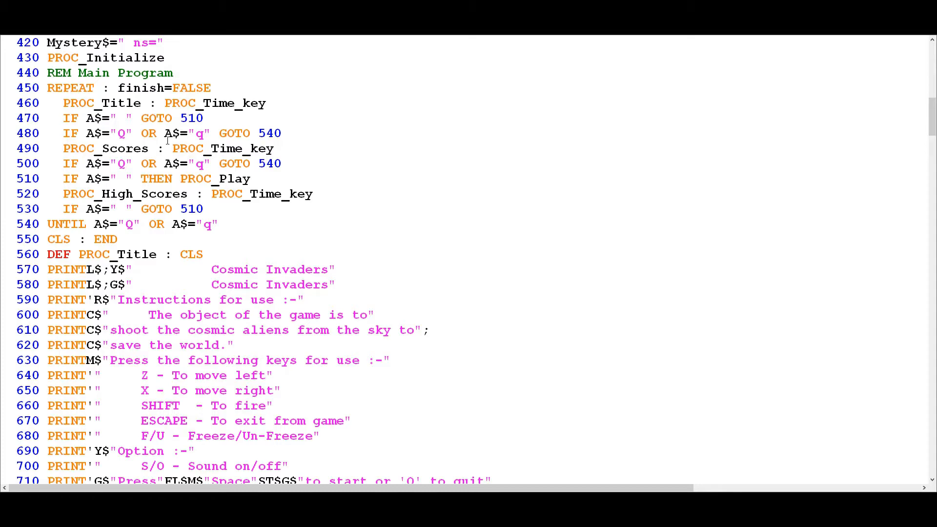
pyautogui.moveTo(119, 162)
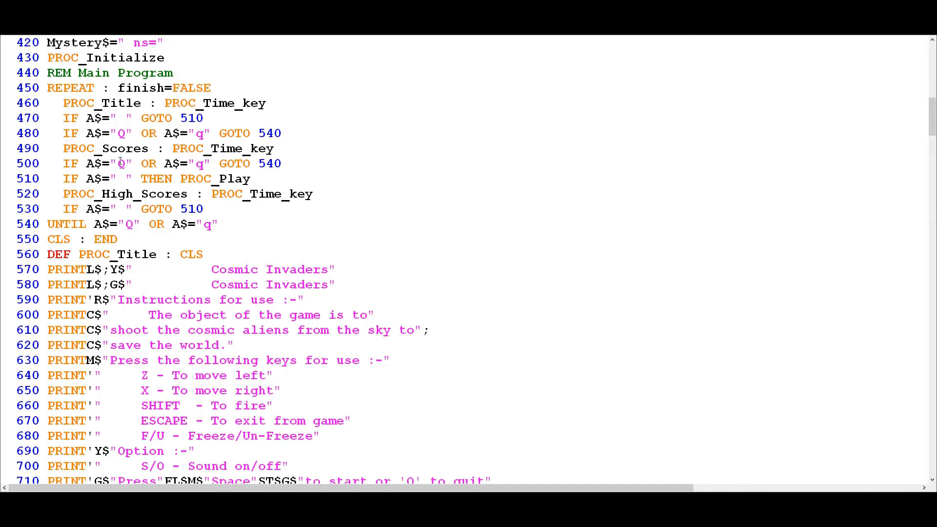
pyautogui.moveTo(123, 199)
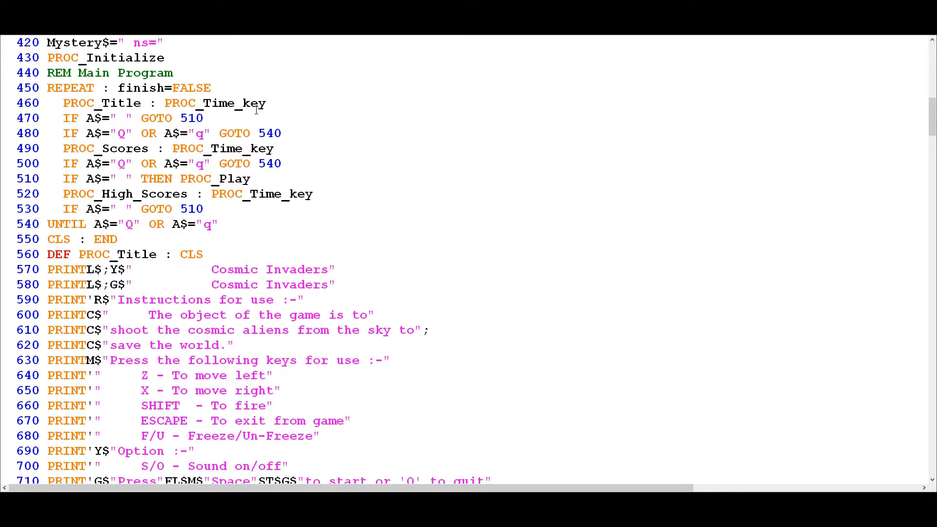
pyautogui.moveTo(117, 97)
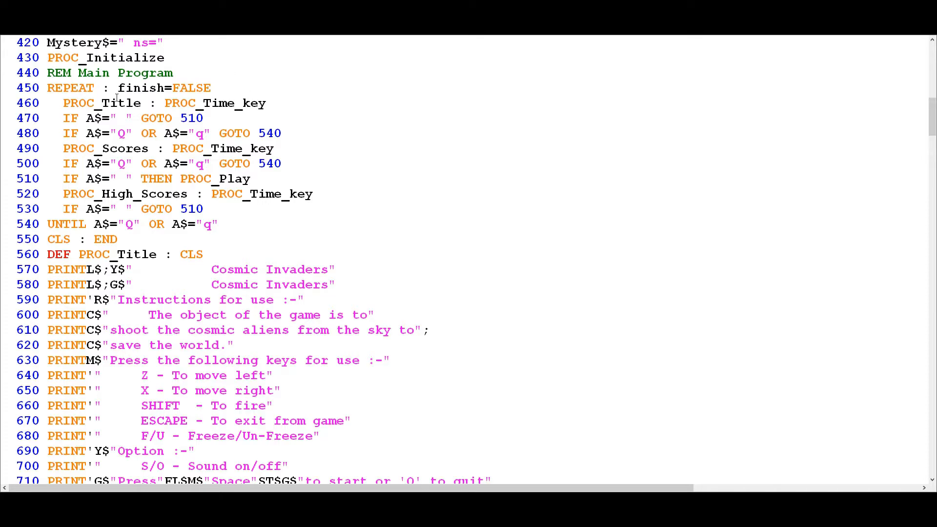
pyautogui.rightClick(114, 102)
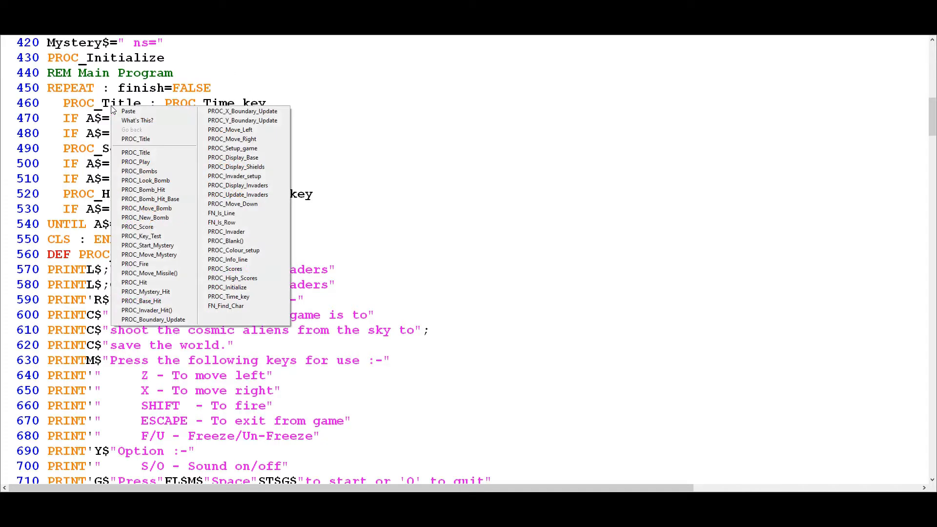
pyautogui.click(136, 138)
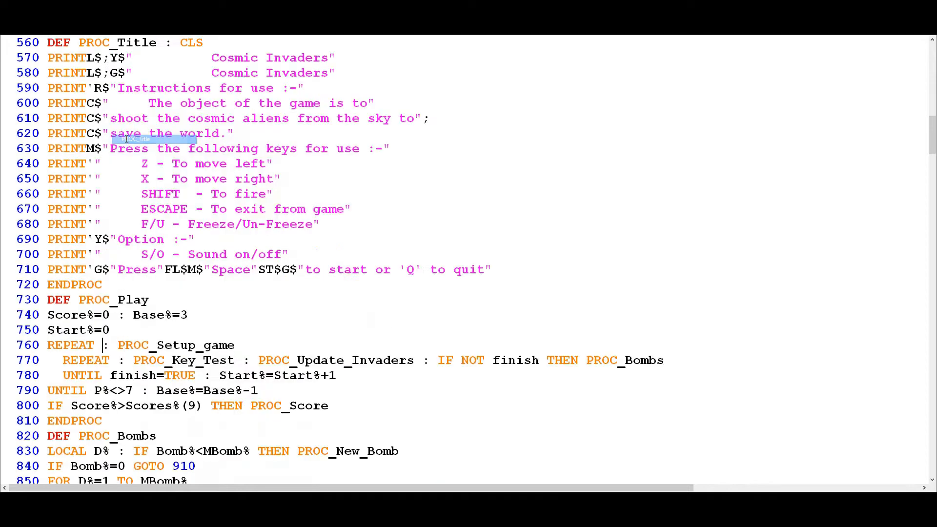
pyautogui.moveTo(316, 133)
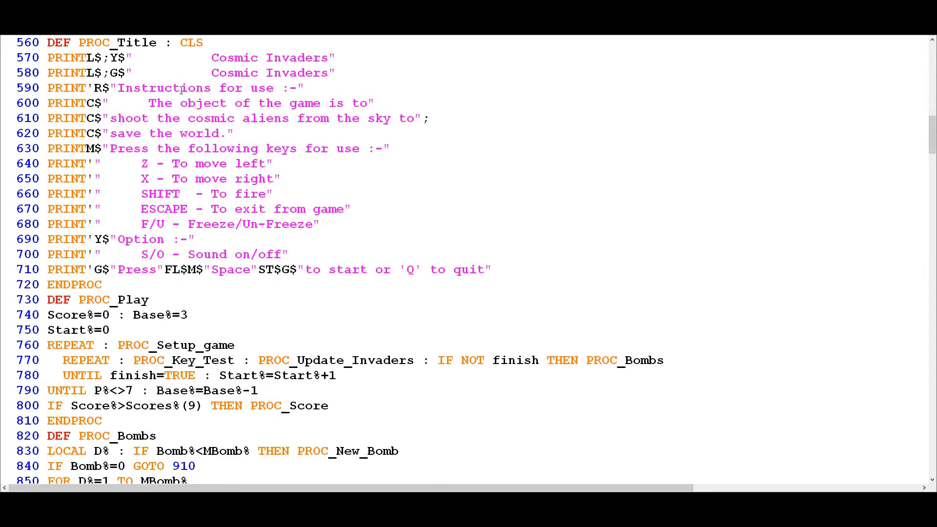
pyautogui.click(104, 345)
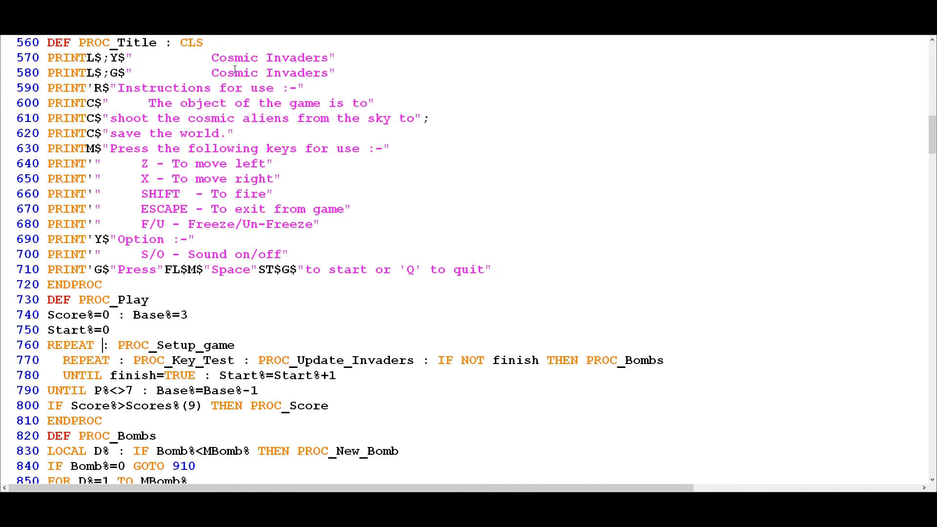
pyautogui.moveTo(212, 56)
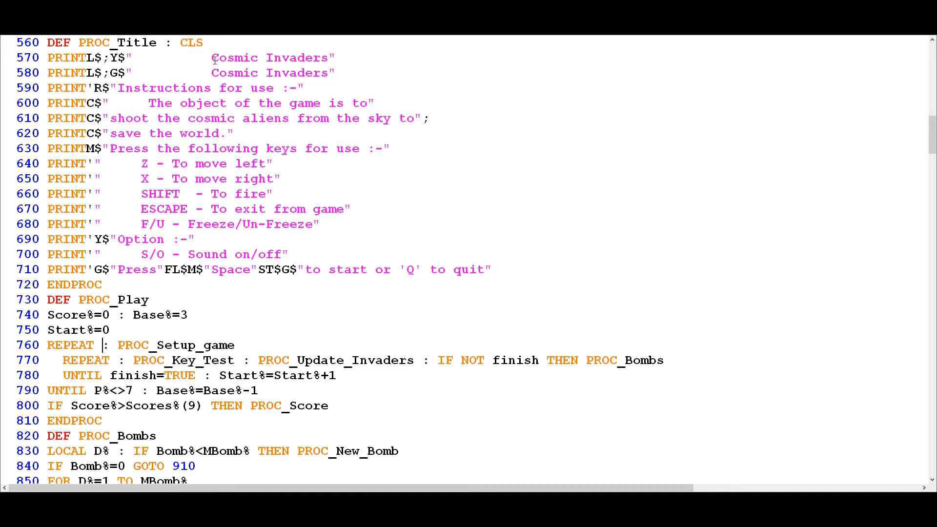
pyautogui.moveTo(84, 62)
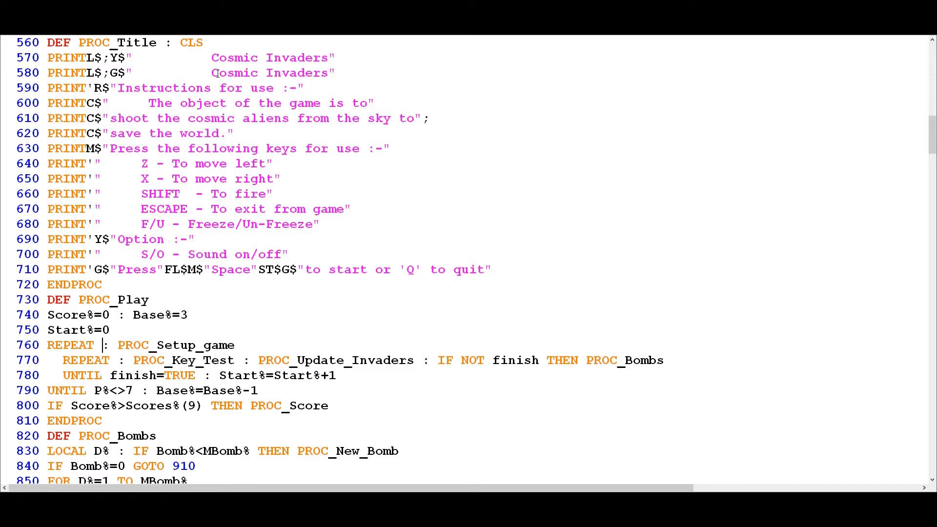
pyautogui.moveTo(222, 55)
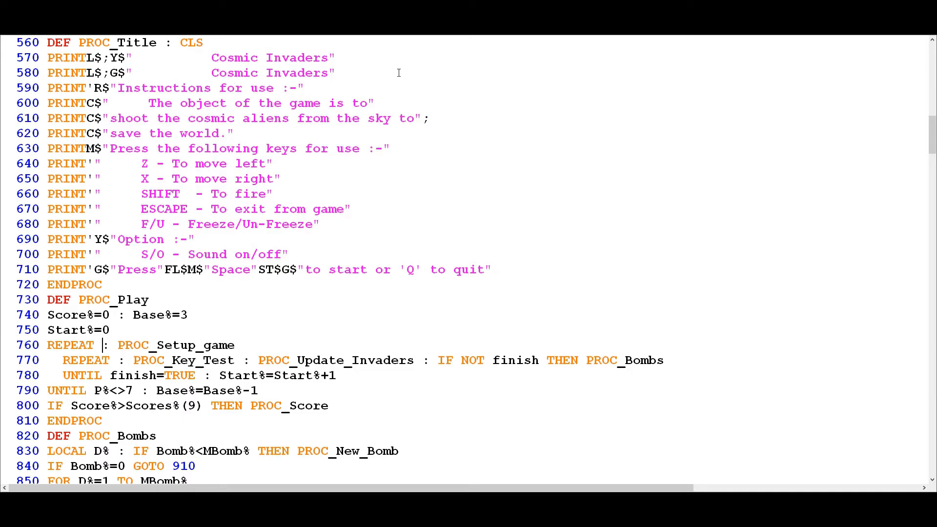
pyautogui.moveTo(247, 72)
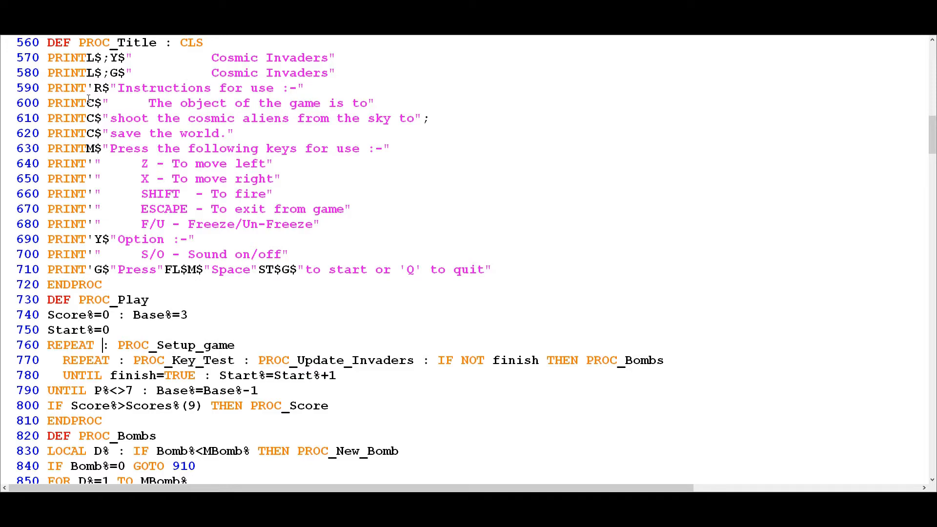
pyautogui.moveTo(95, 53)
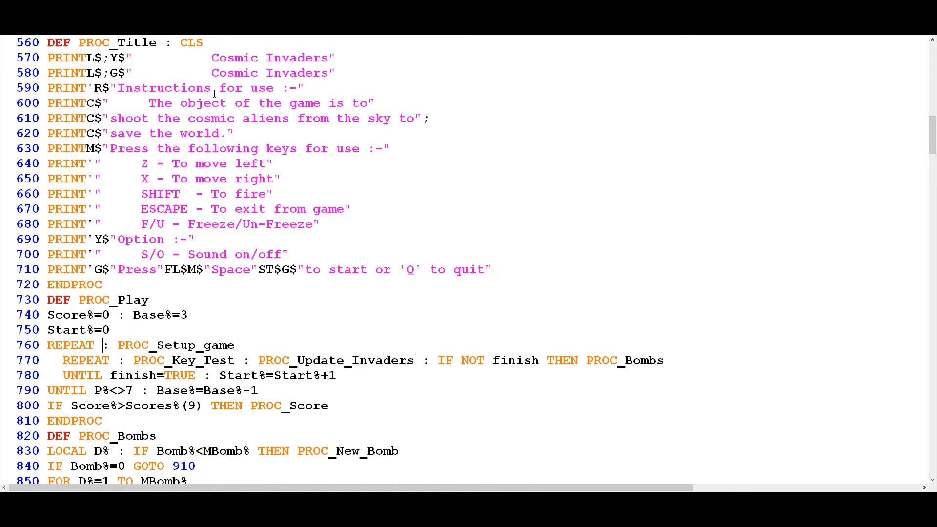
pyautogui.moveTo(90, 136)
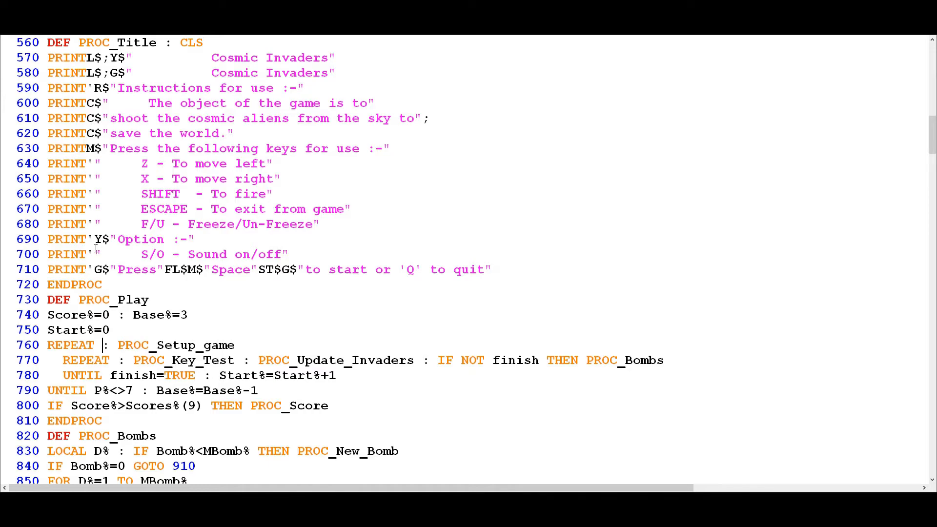
pyautogui.moveTo(155, 269)
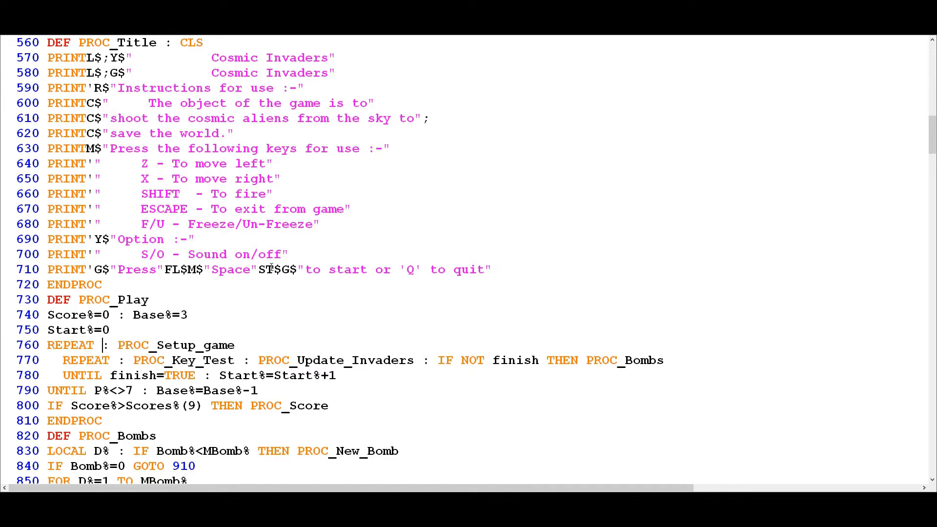
pyautogui.moveTo(314, 270)
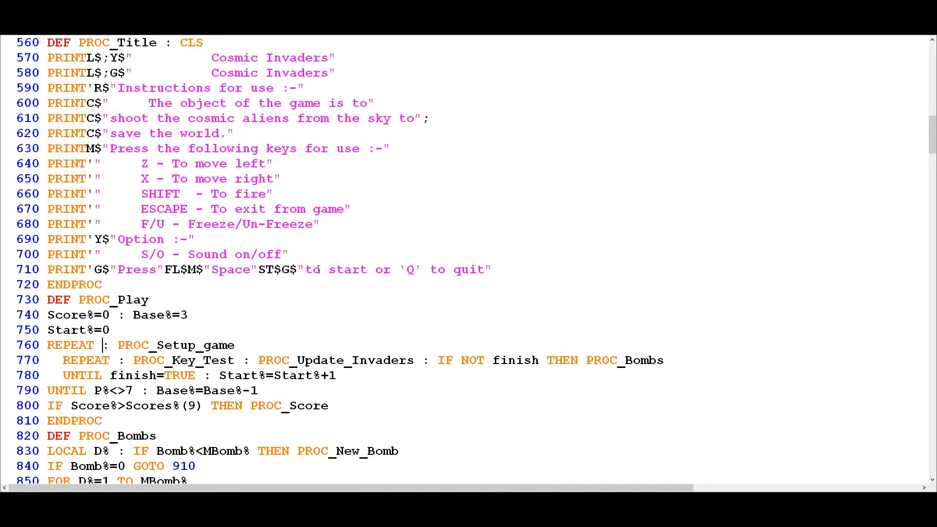
pyautogui.write('o')
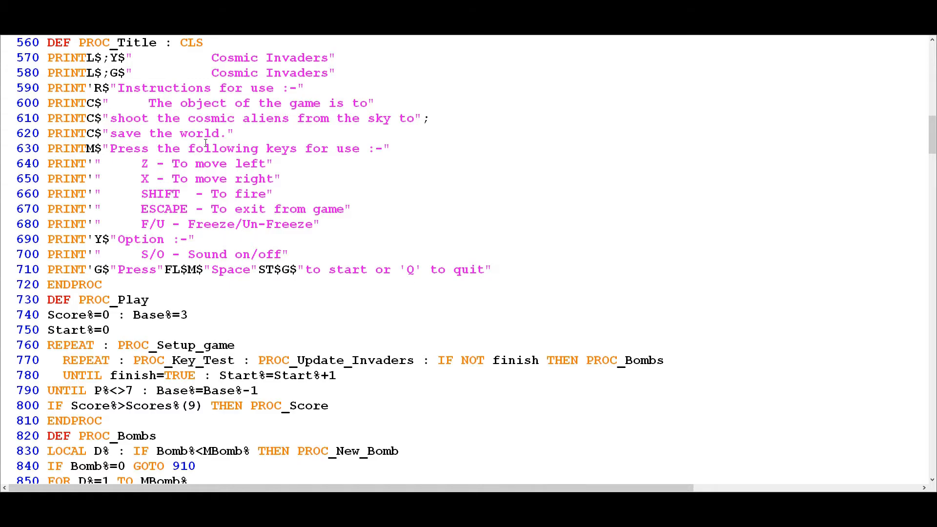
pyautogui.click(166, 253)
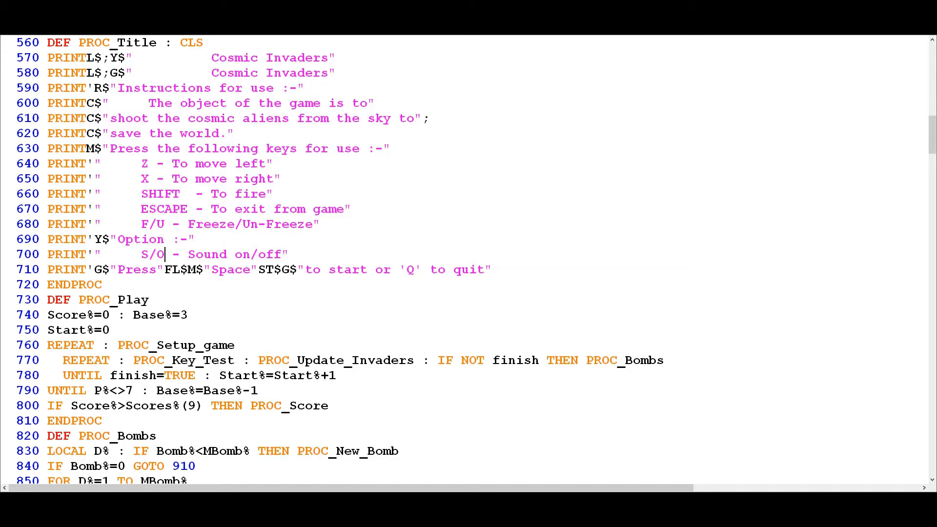
pyautogui.rightClick(119, 45)
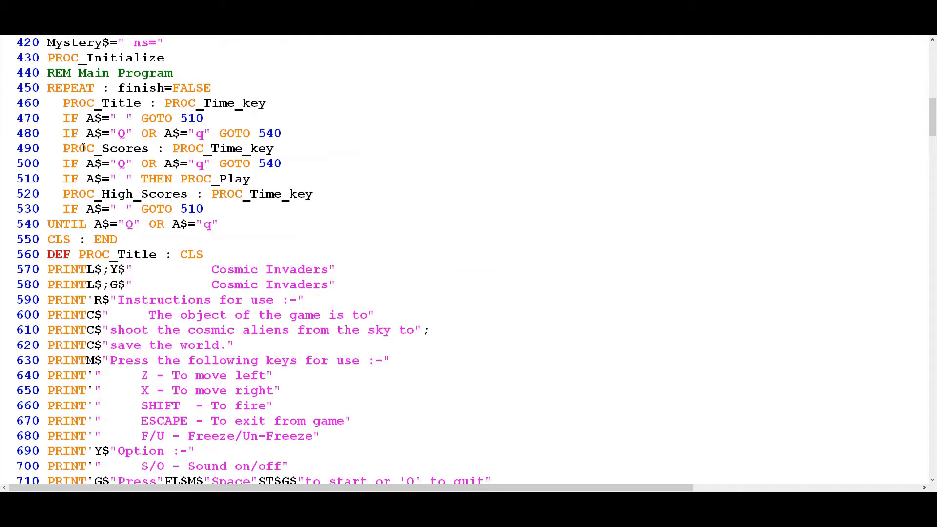
pyautogui.rightClick(84, 149)
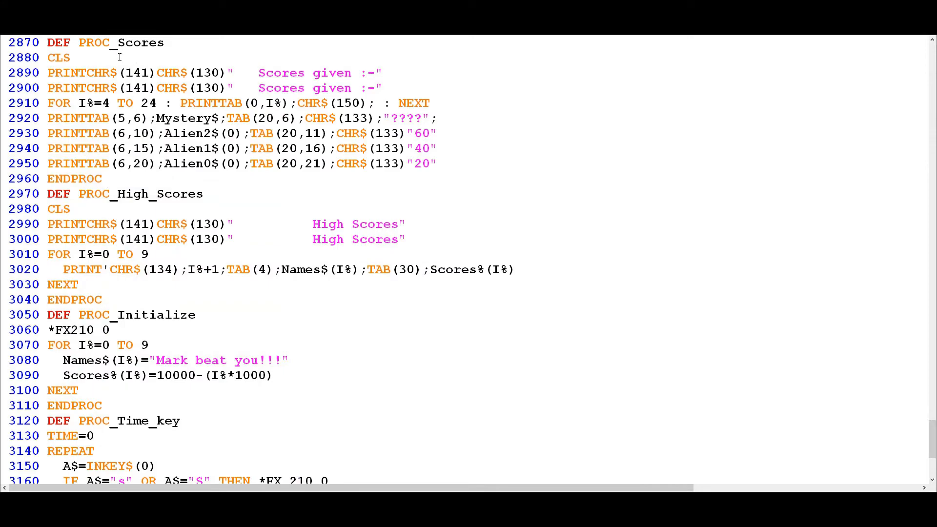
pyautogui.moveTo(119, 98)
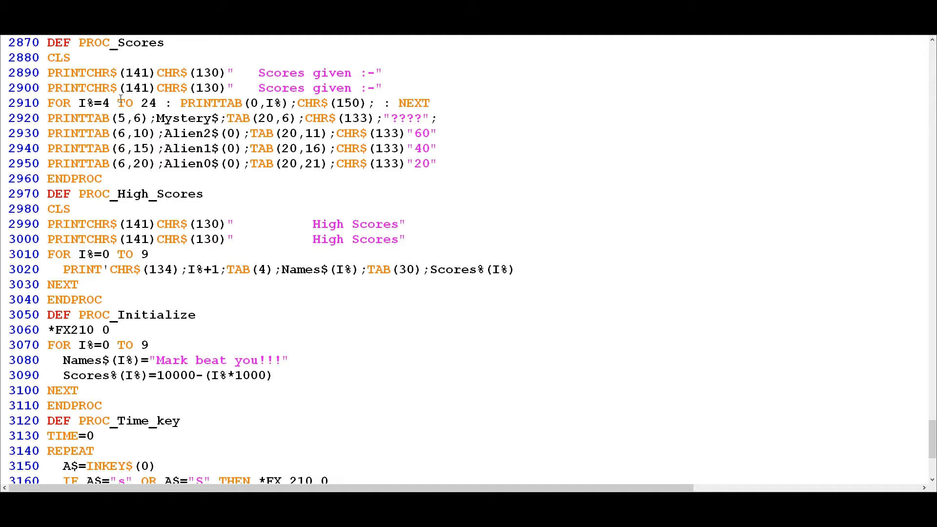
pyautogui.moveTo(97, 52)
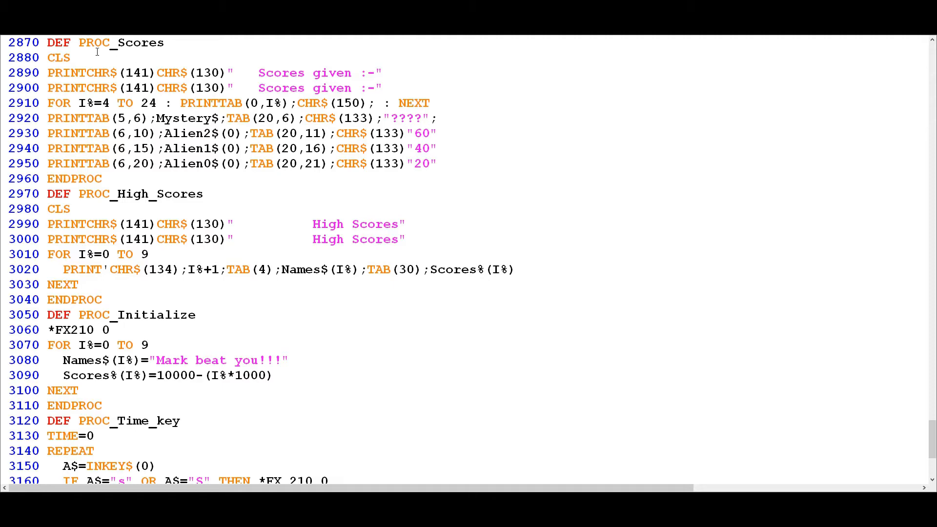
pyautogui.moveTo(49, 57)
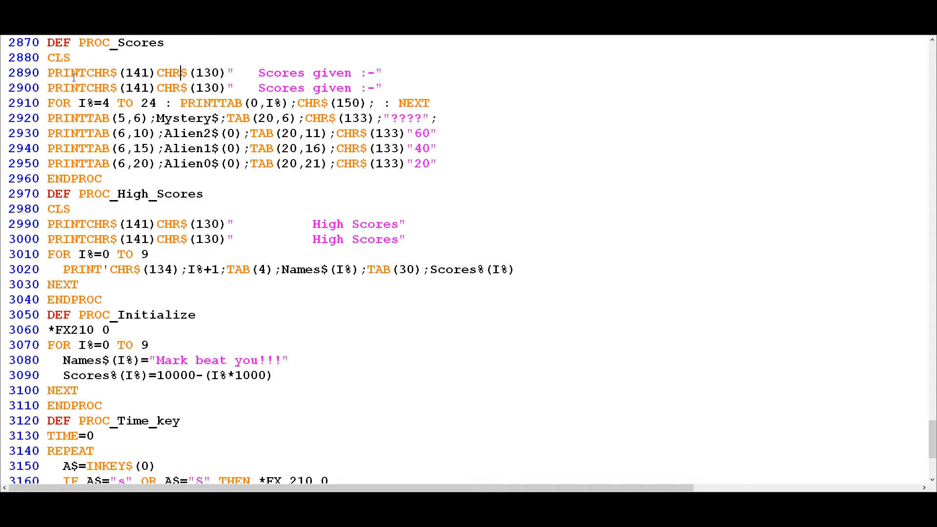
pyautogui.click(235, 72)
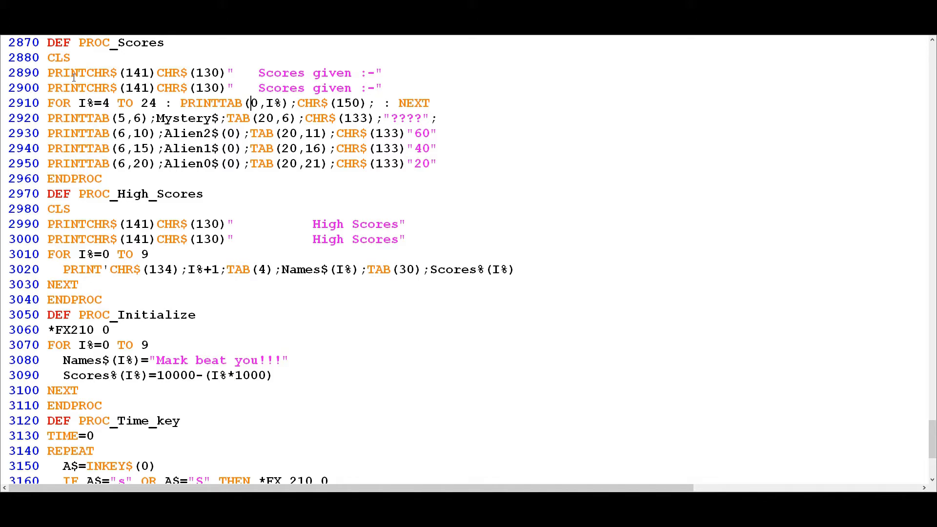
pyautogui.click(266, 103)
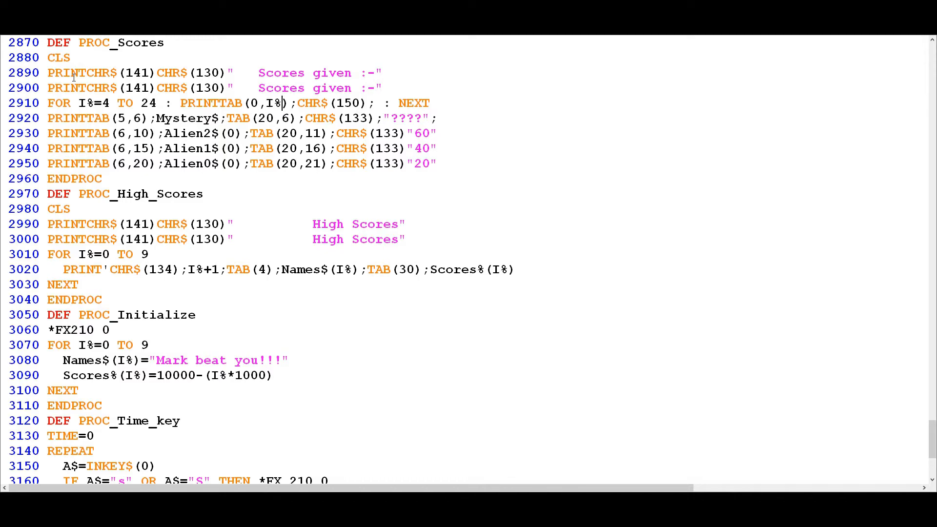
pyautogui.doubleClick(254, 103)
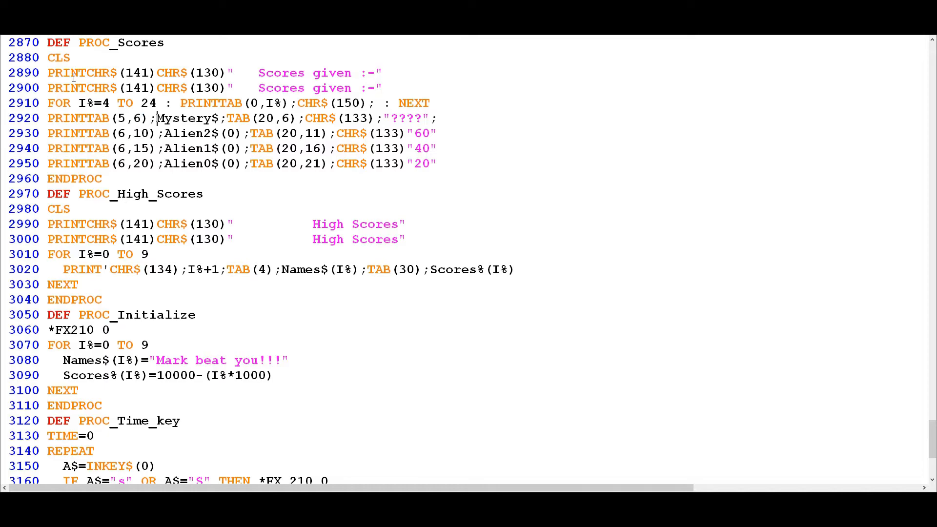
pyautogui.doubleClick(186, 118)
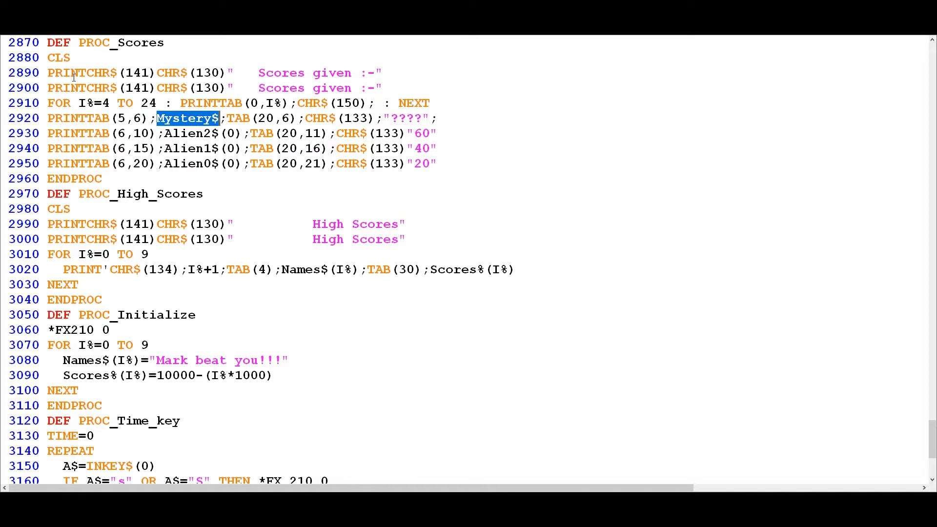
pyautogui.click(221, 117)
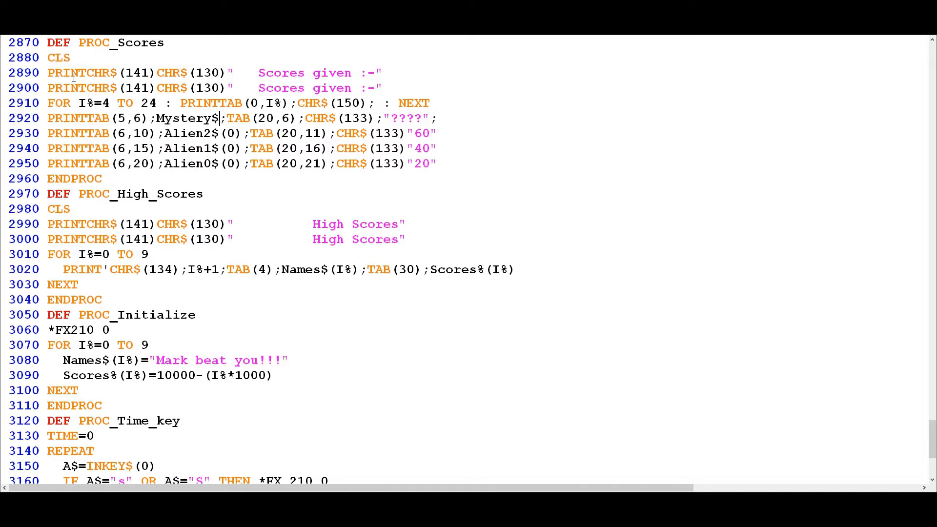
pyautogui.doubleClick(191, 118)
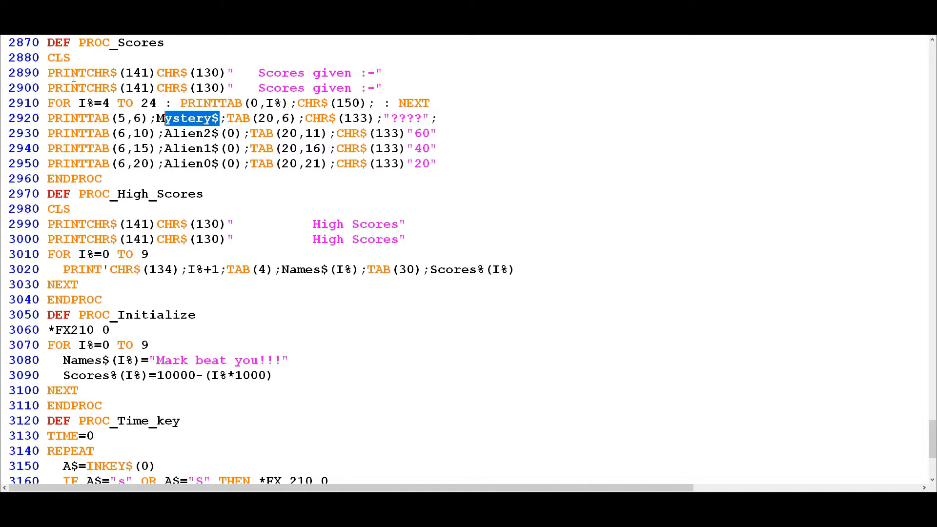
pyautogui.click(224, 117)
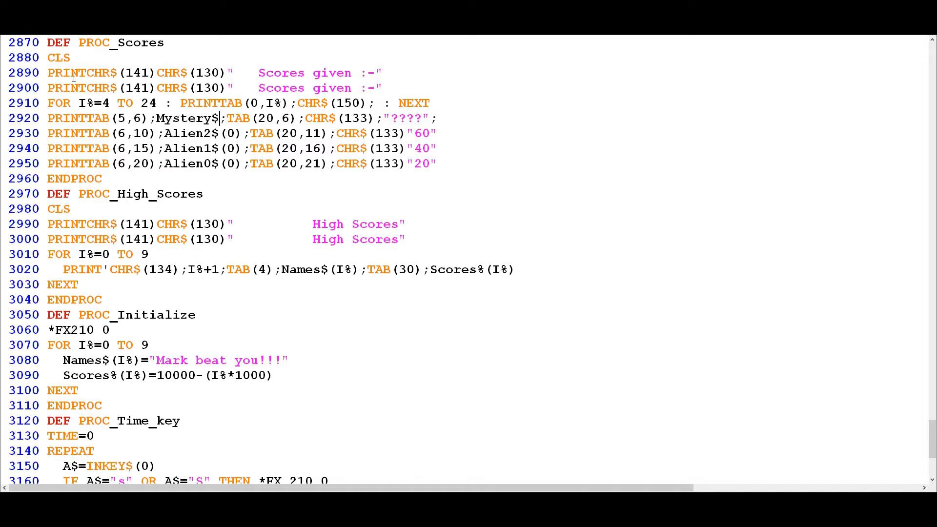
pyautogui.doubleClick(235, 117)
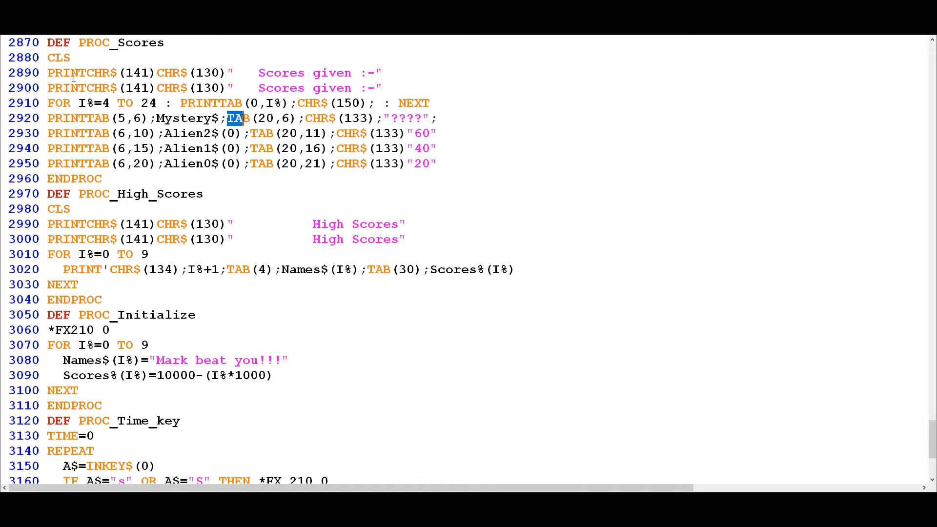
pyautogui.doubleClick(317, 118)
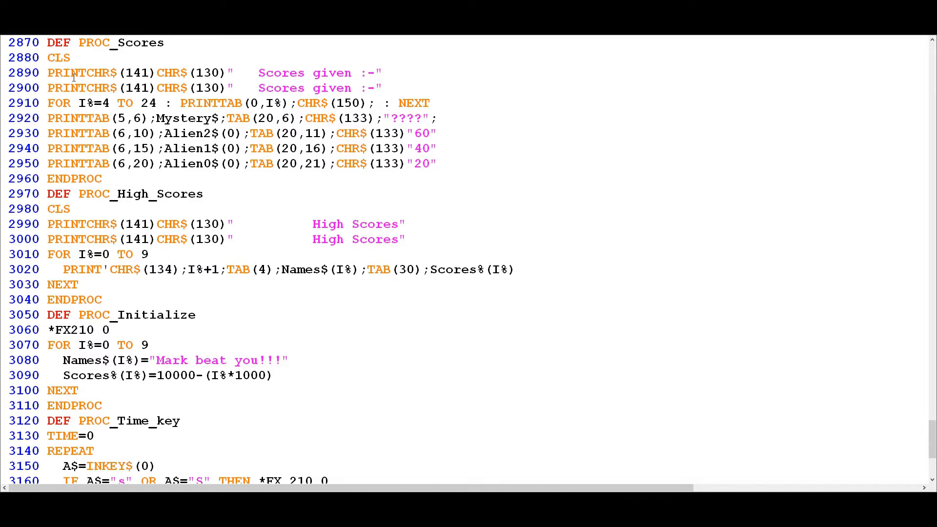
pyautogui.click(422, 118)
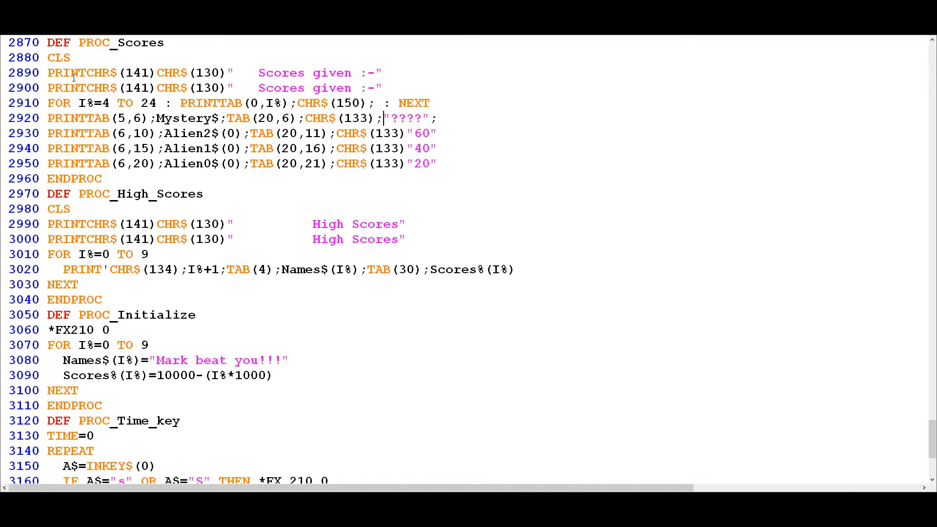
pyautogui.click(444, 118)
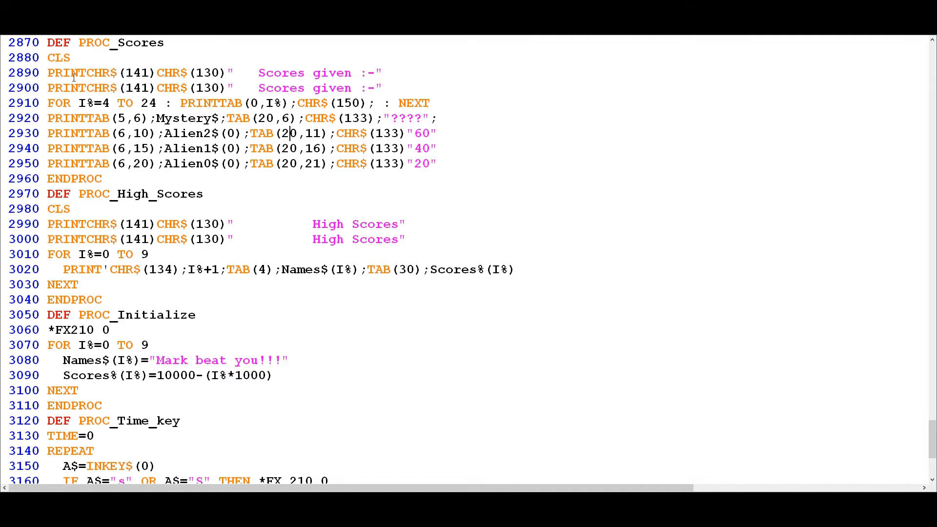
pyautogui.click(111, 148)
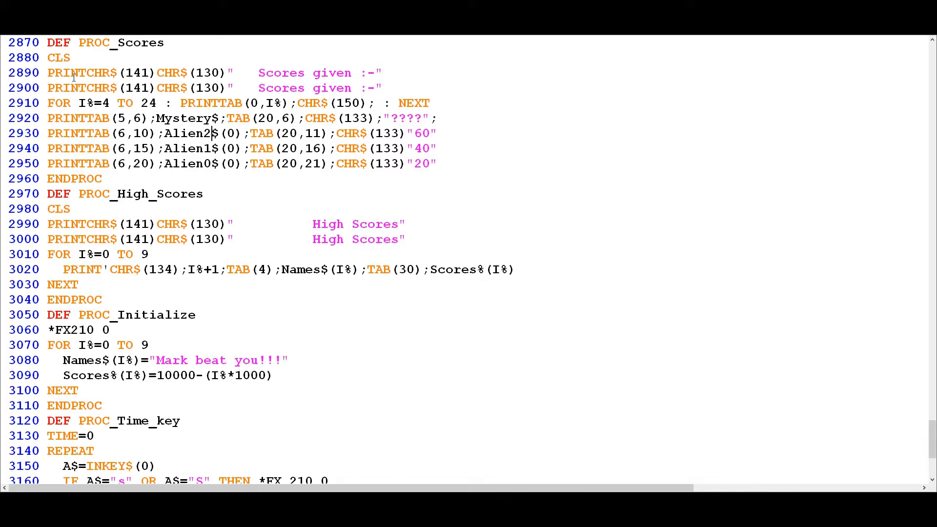
pyautogui.doubleClick(230, 133)
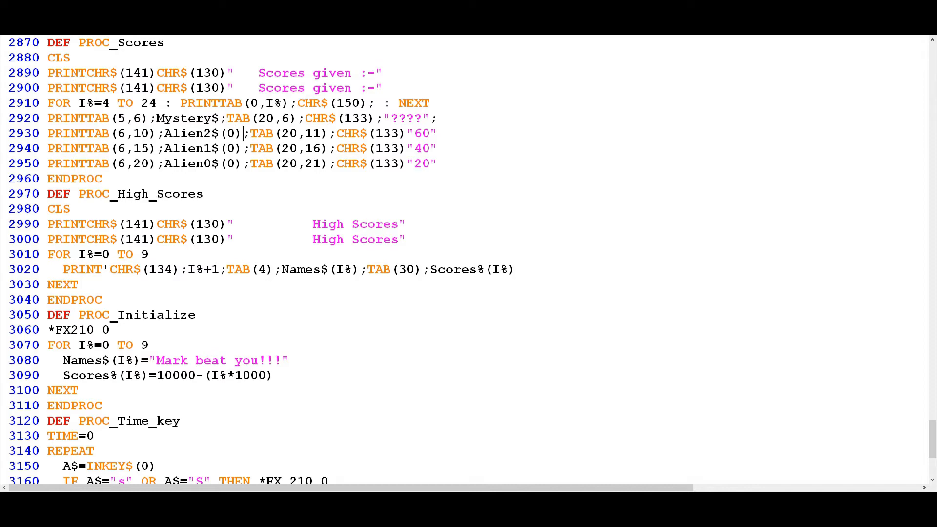
pyautogui.doubleClick(206, 133)
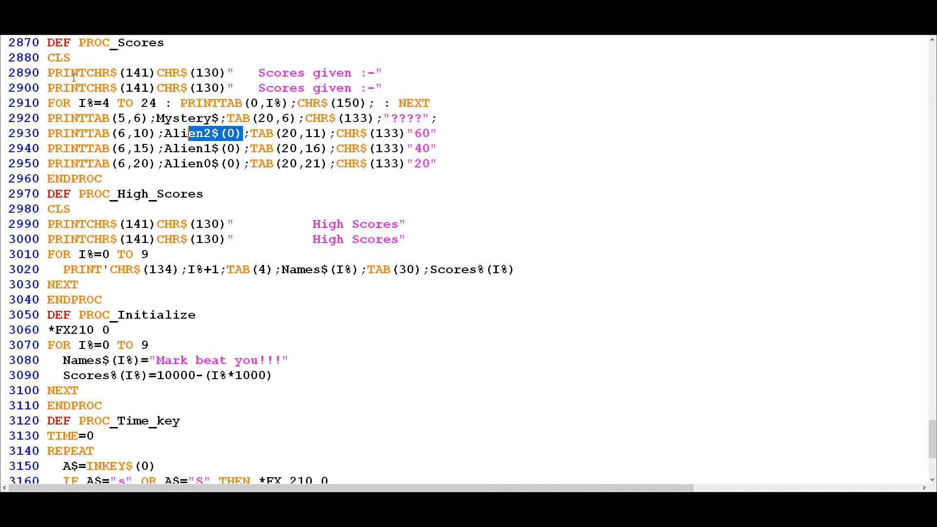
pyautogui.click(275, 133)
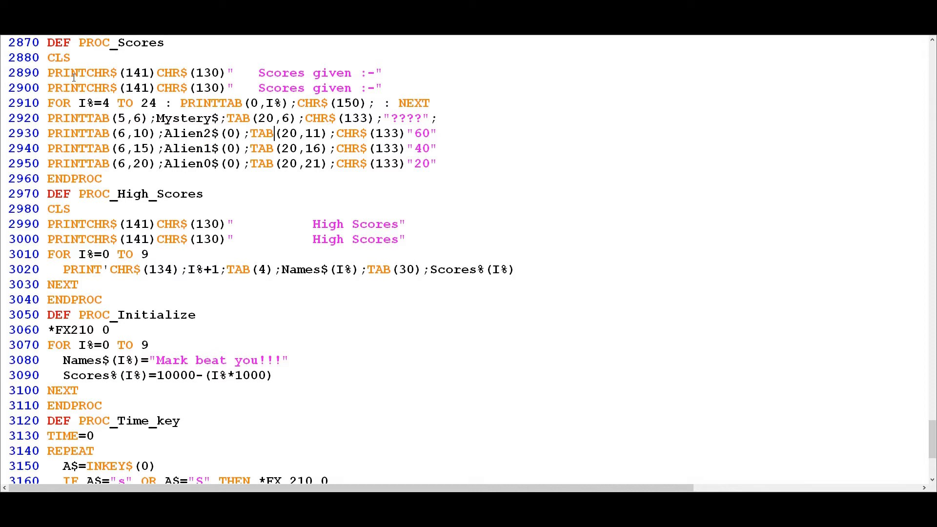
pyautogui.click(345, 133)
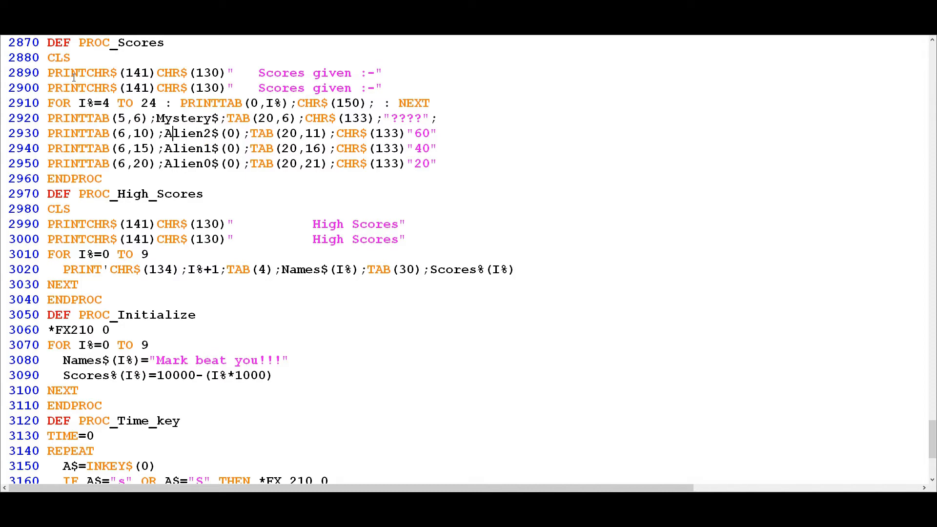
pyautogui.moveTo(266, 162)
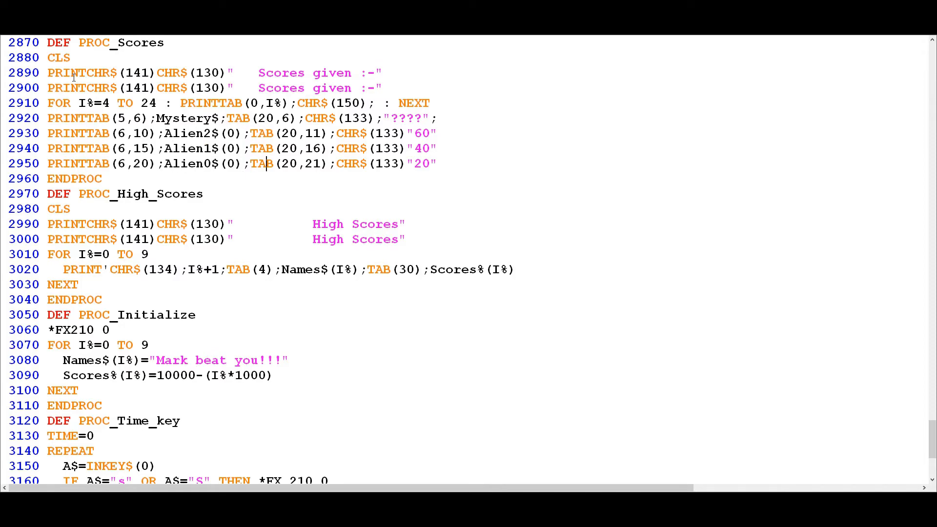
pyautogui.click(118, 133)
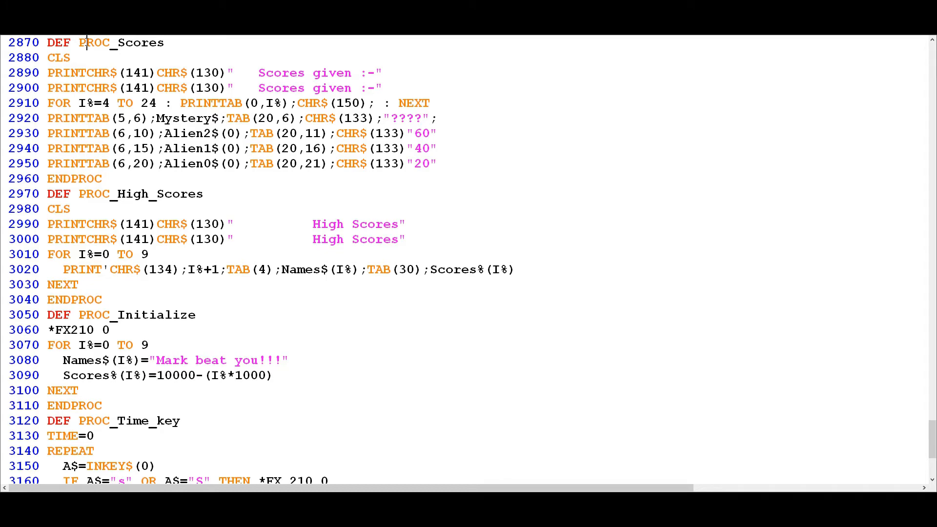
# Jump to the PROC_High_Scores definition via the editor's procedure list
pyautogui.rightClick(87, 42)
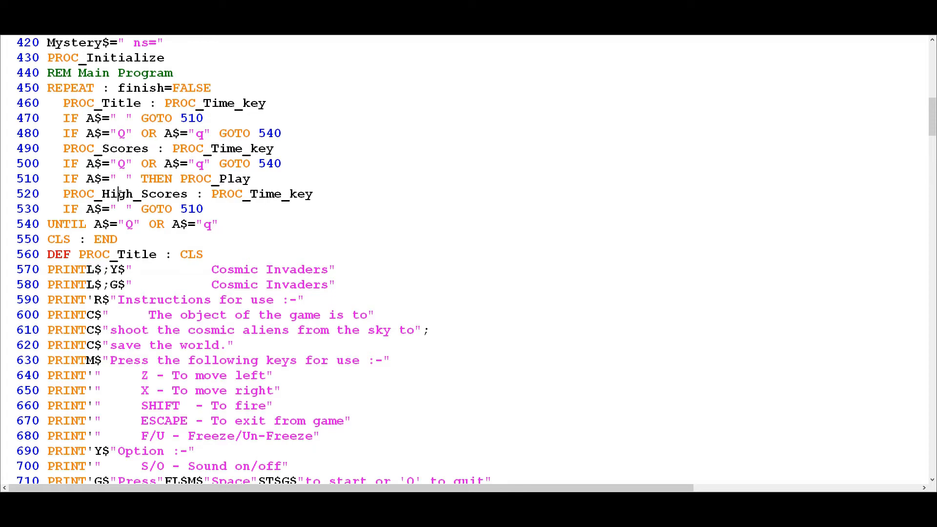
pyautogui.rightClick(120, 194)
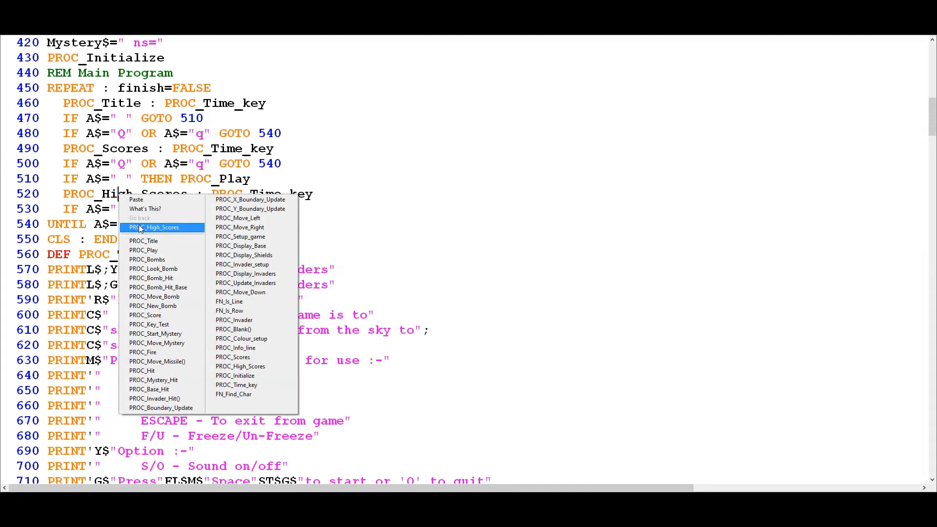
pyautogui.click(160, 227)
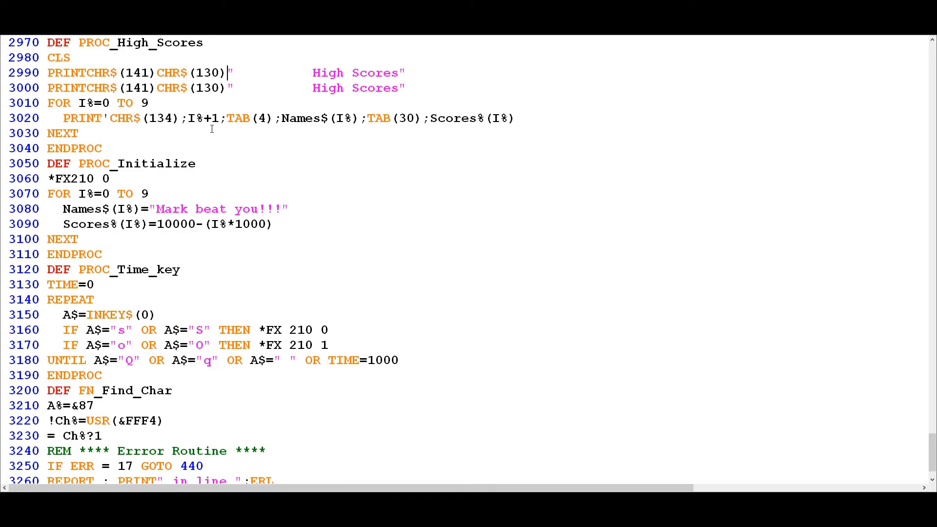
# Point out the High Scores title, its padding spaces and the start of the FOR loop
pyautogui.click(312, 72)
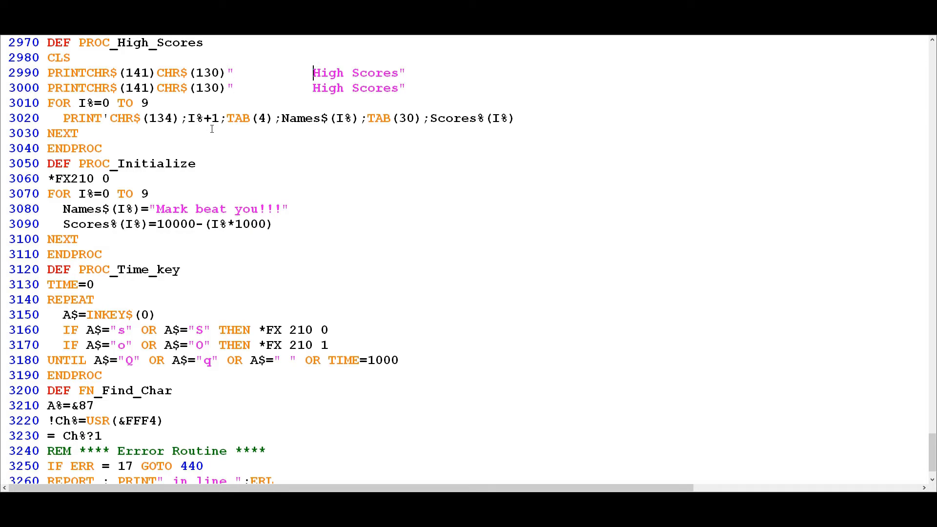
pyautogui.click(281, 88)
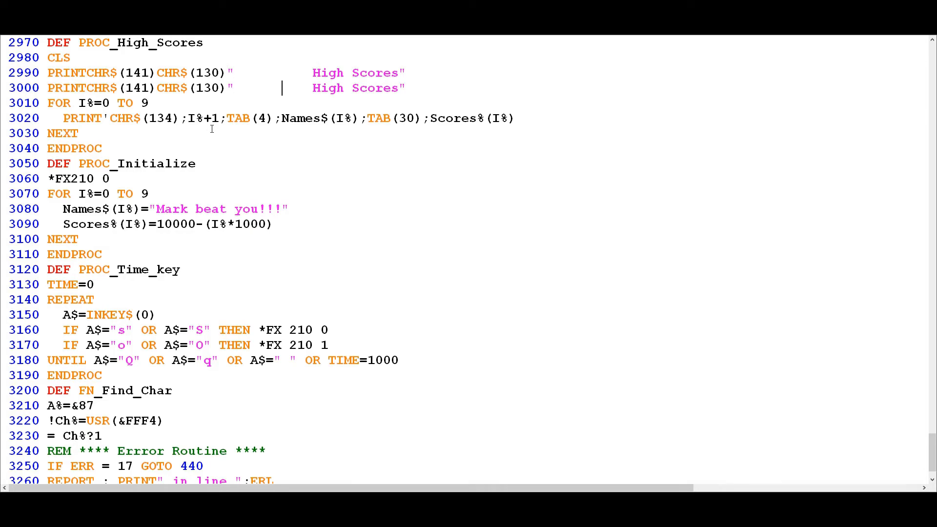
pyautogui.click(50, 102)
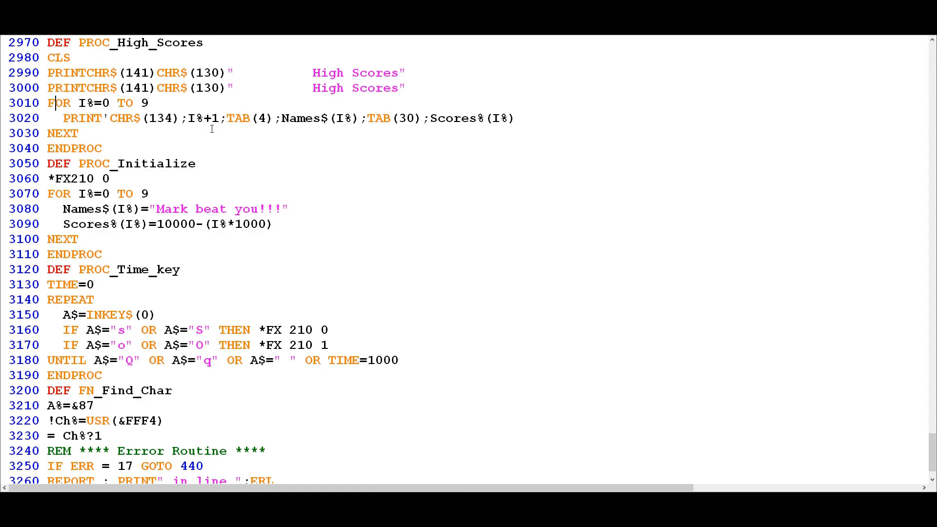
pyautogui.click(141, 118)
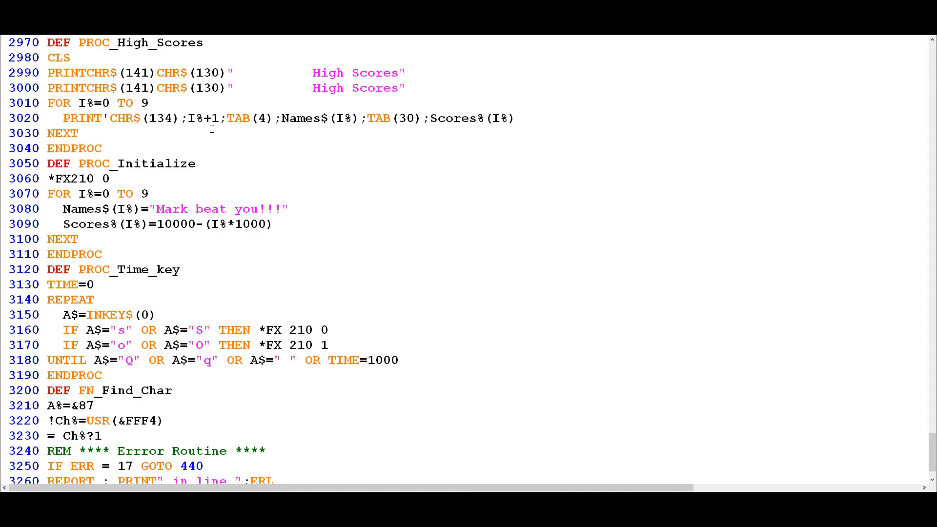
# Walk through line 3020's Scores%, CHR$(134), Names$ and TAB(30), then bring up BeebEm
pyautogui.click(393, 118)
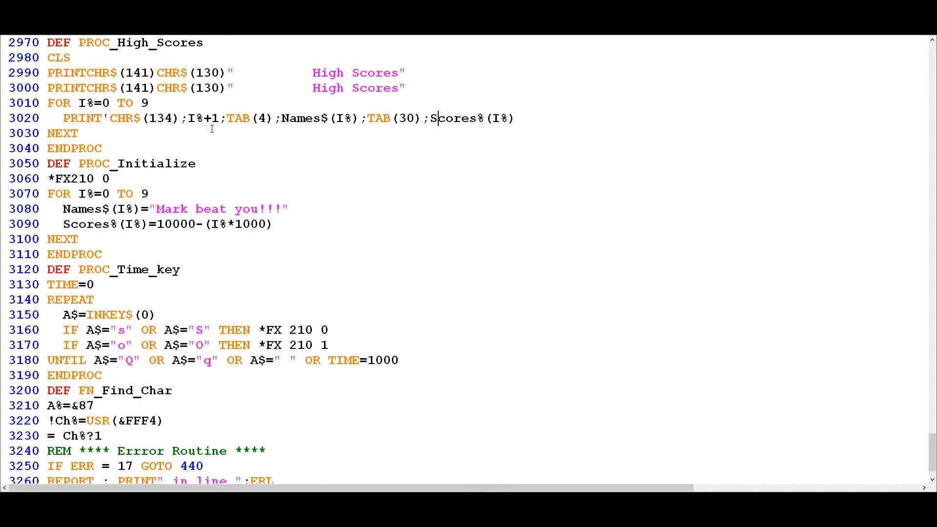
pyautogui.click(181, 117)
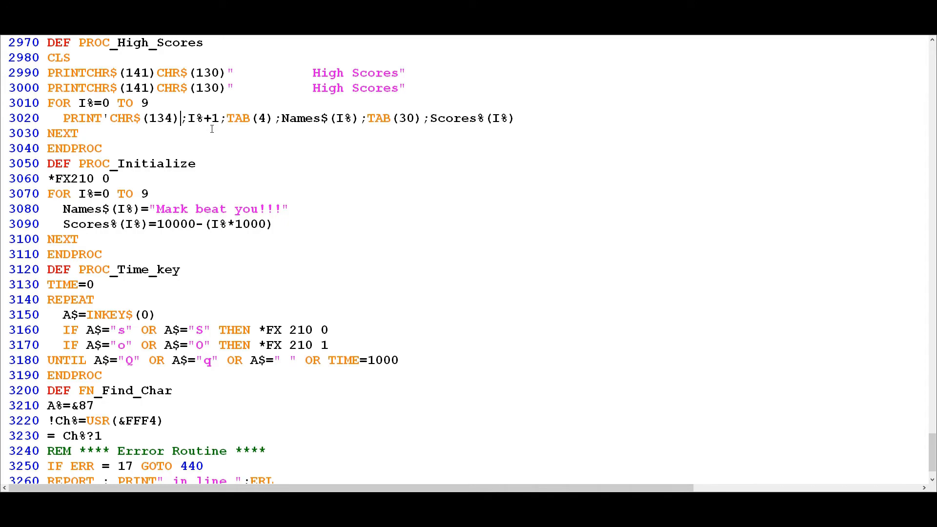
pyautogui.click(283, 117)
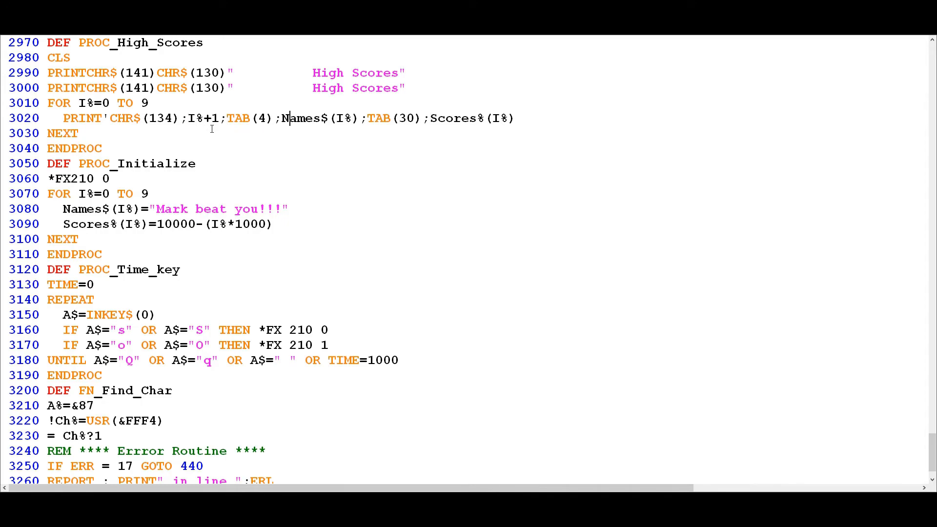
pyautogui.click(460, 117)
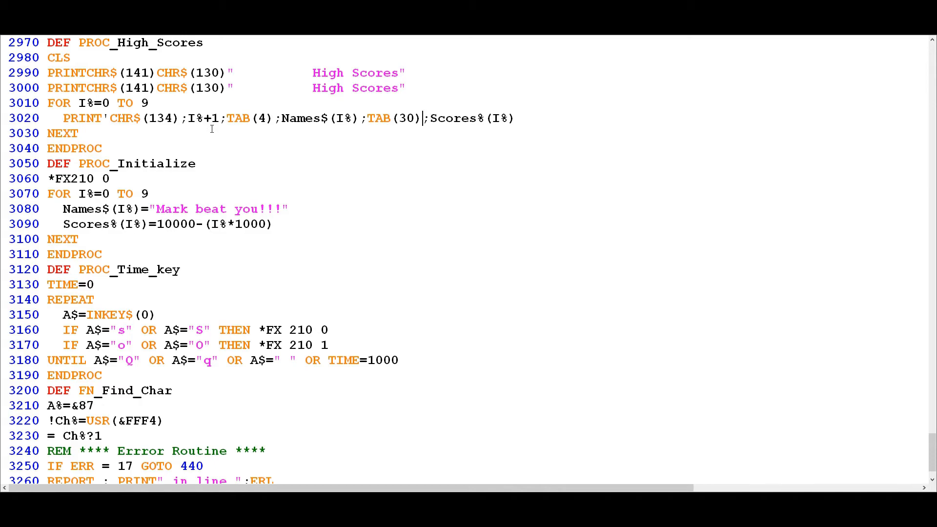
pyautogui.click(111, 118)
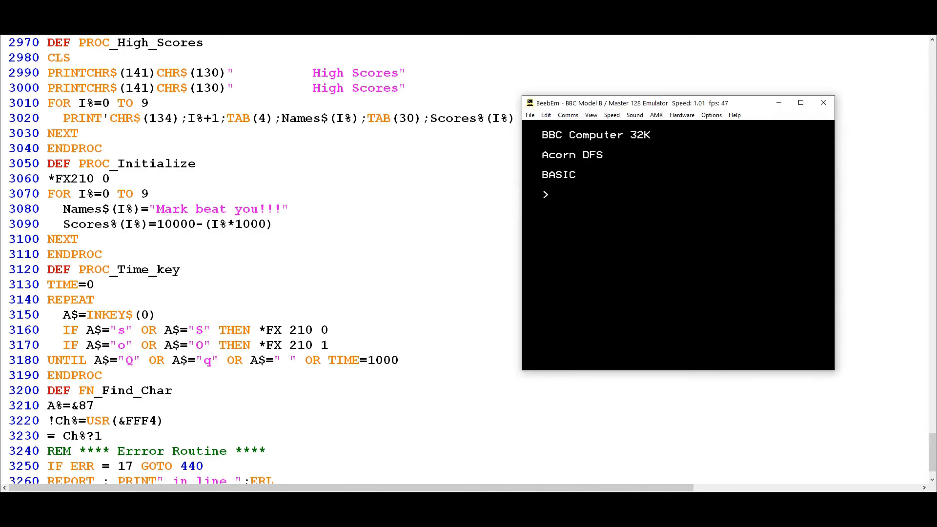
# Run PRINT'"COLIN" at the BeebEm BASIC prompt to show the apostrophe's newline effect
pyautogui.write('PRINT "COLIN')
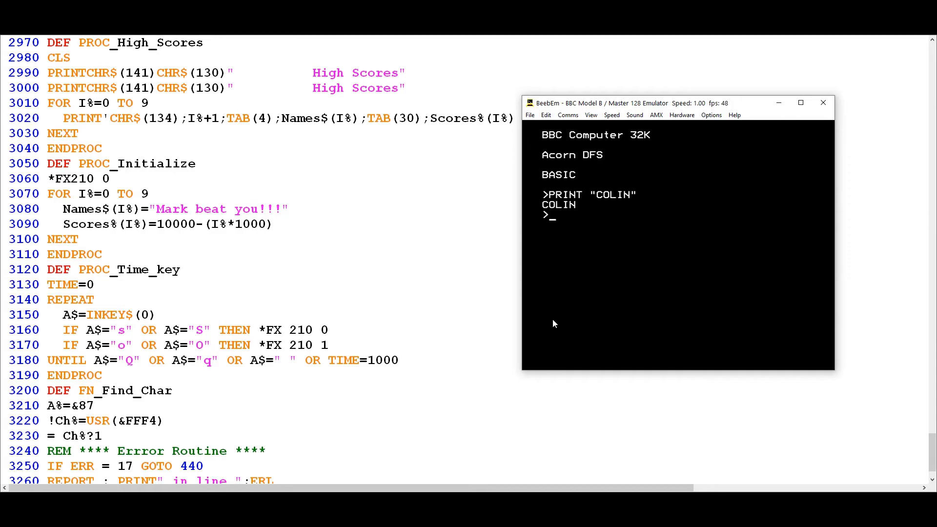
pyautogui.write('PRINT')
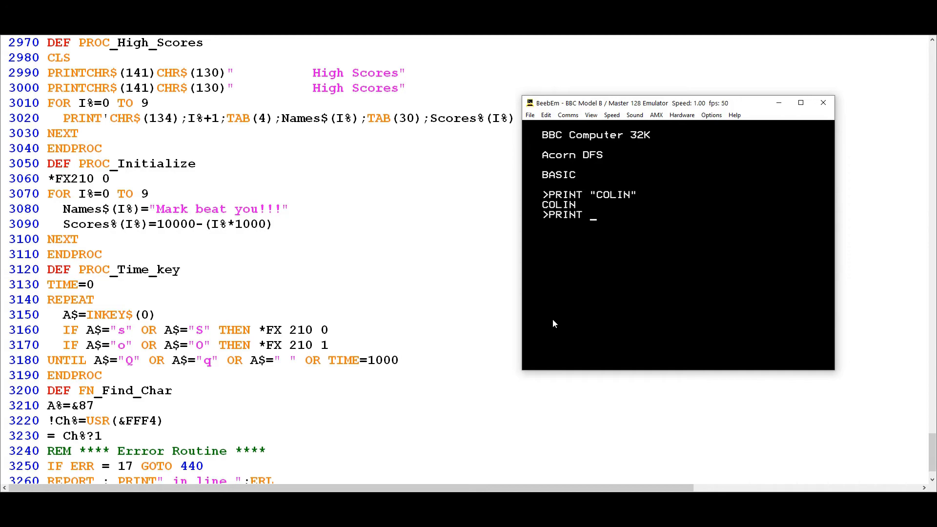
pyautogui.write('\'"COLIN"')
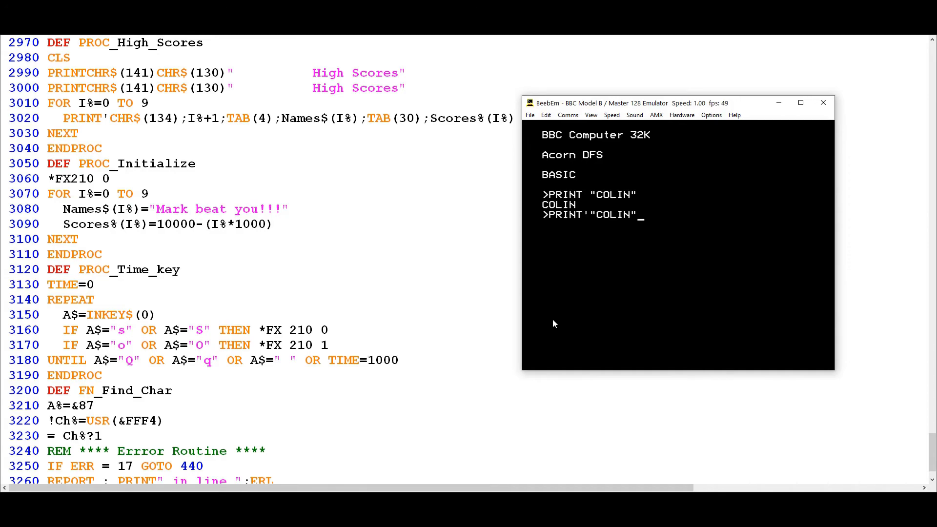
pyautogui.press('Return')
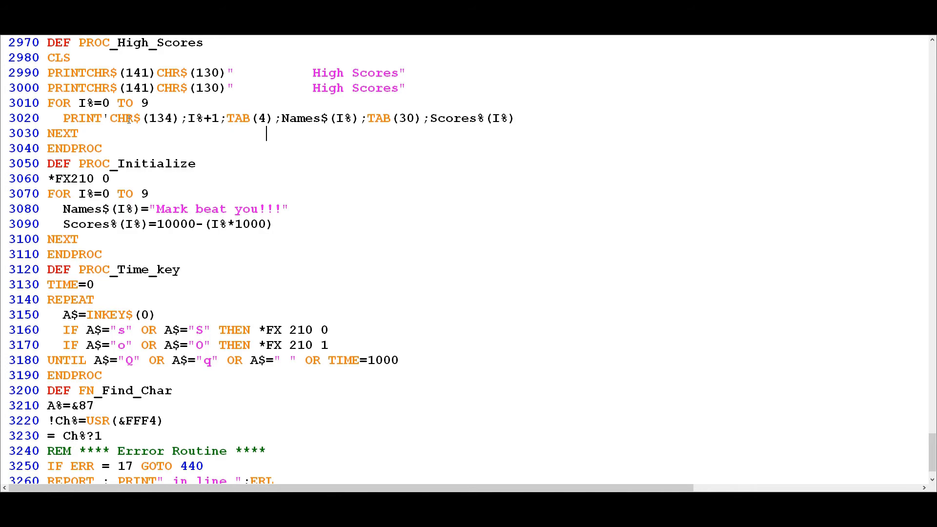
pyautogui.moveTo(250, 109)
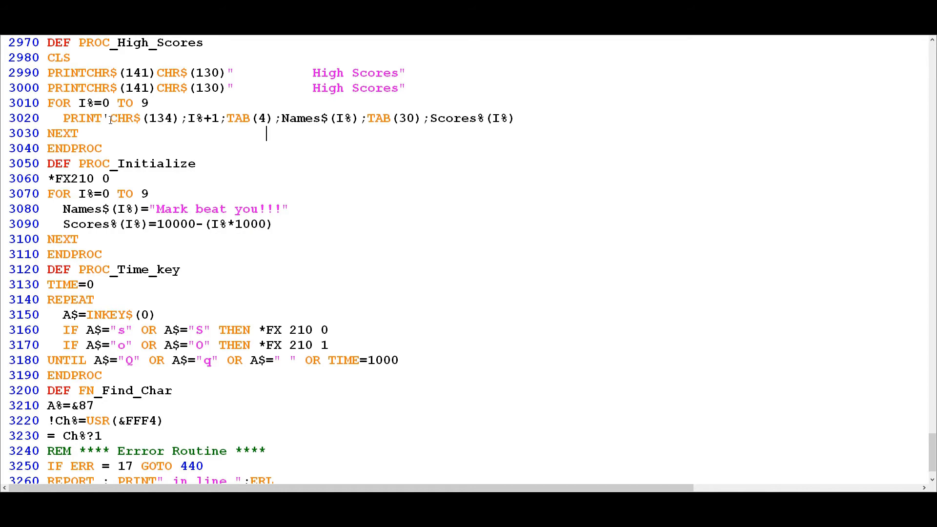
# Highlight the newline apostrophe and the Names$ array in line 3020
pyautogui.click(193, 118)
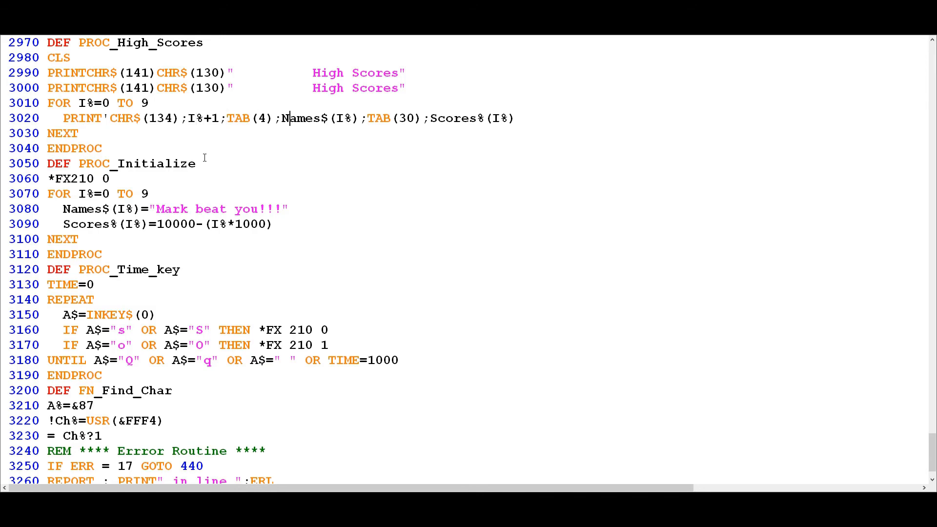
pyautogui.doubleClick(343, 117)
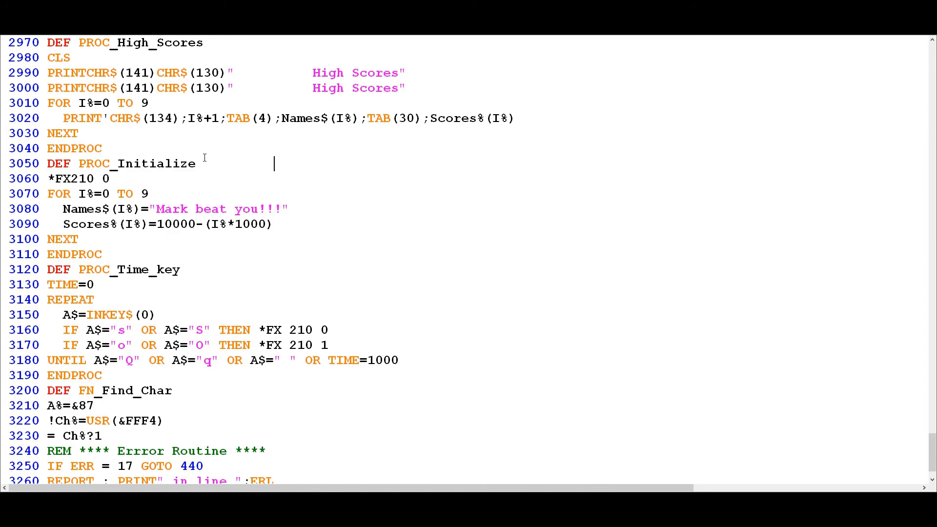
pyautogui.click(72, 102)
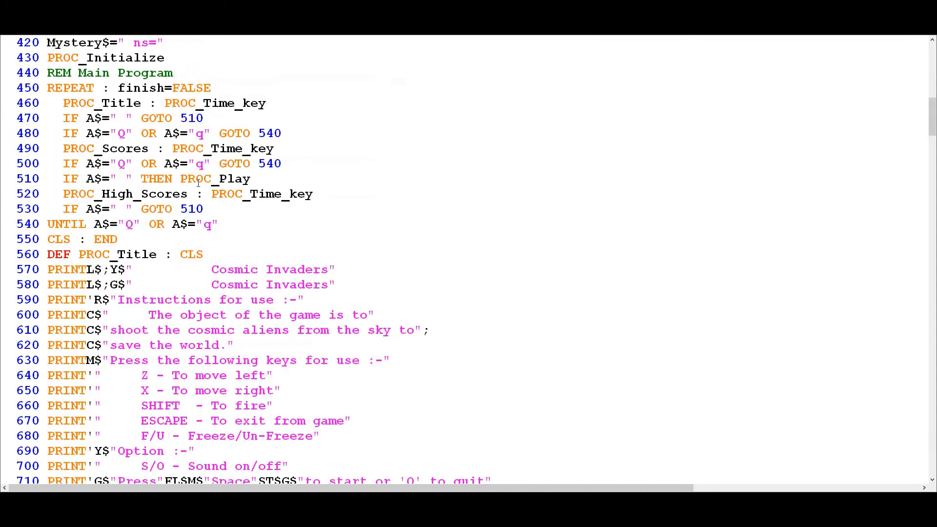
# Mark the PROC_Play call in line 510 and move down to DEF PROC_Play at line 730
pyautogui.click(158, 163)
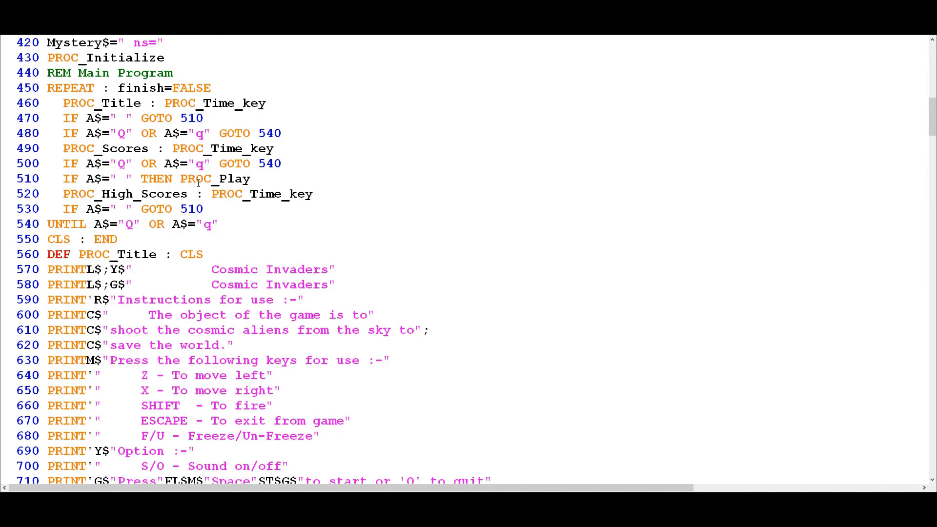
pyautogui.scroll(-3)
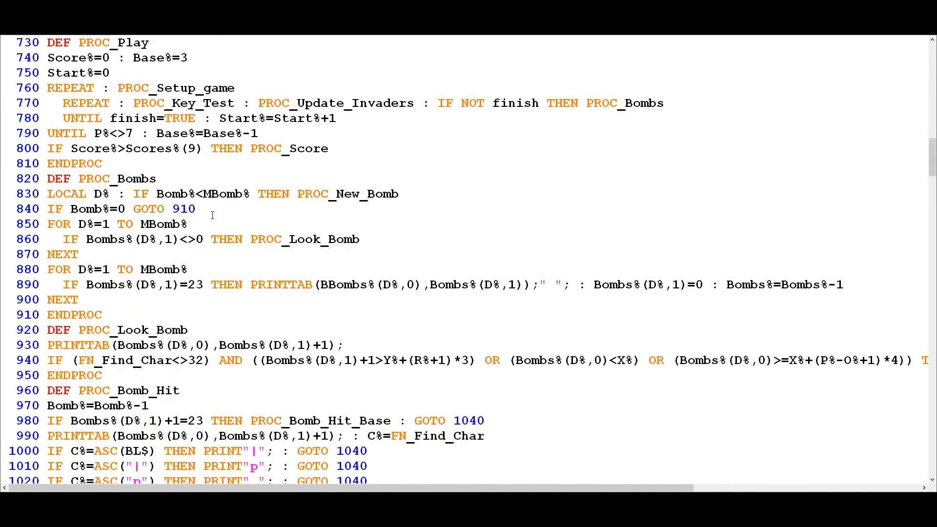
pyautogui.moveTo(246, 103)
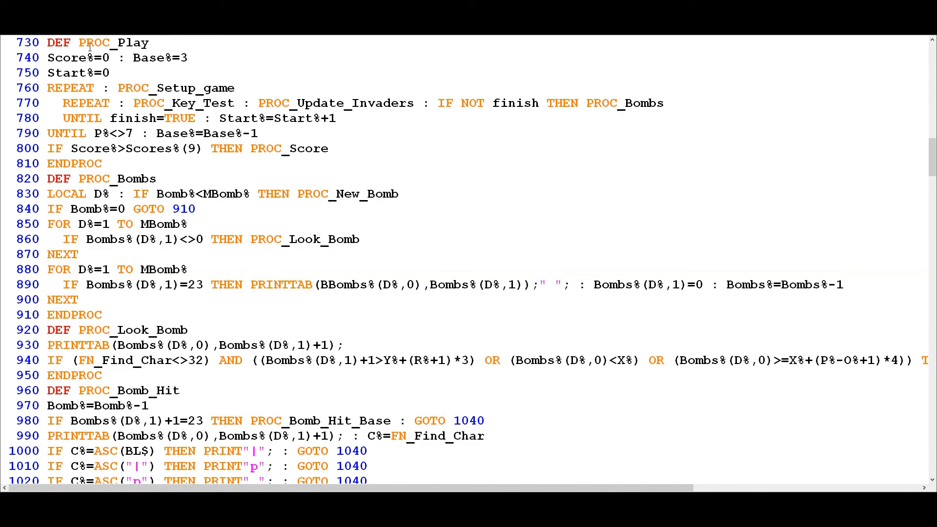
# Return to the main program loop around line 420
pyautogui.rightClick(90, 43)
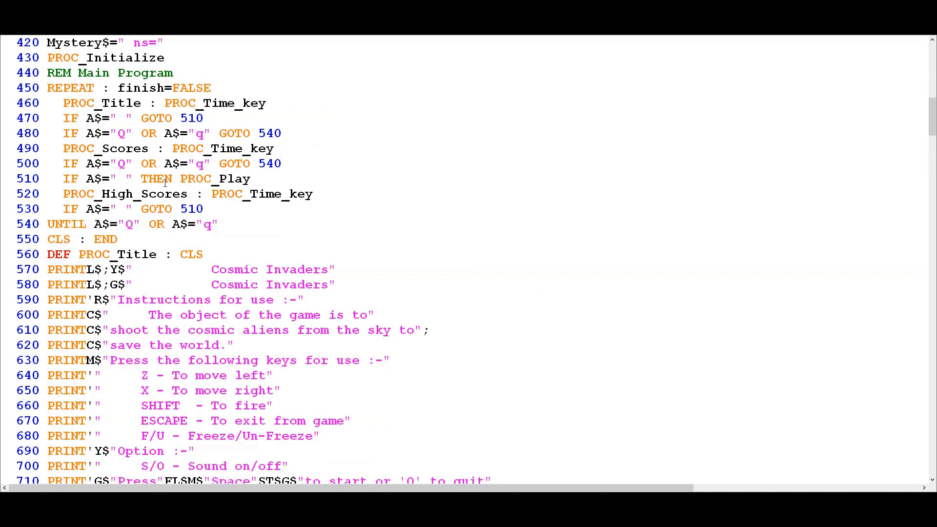
pyautogui.click(105, 179)
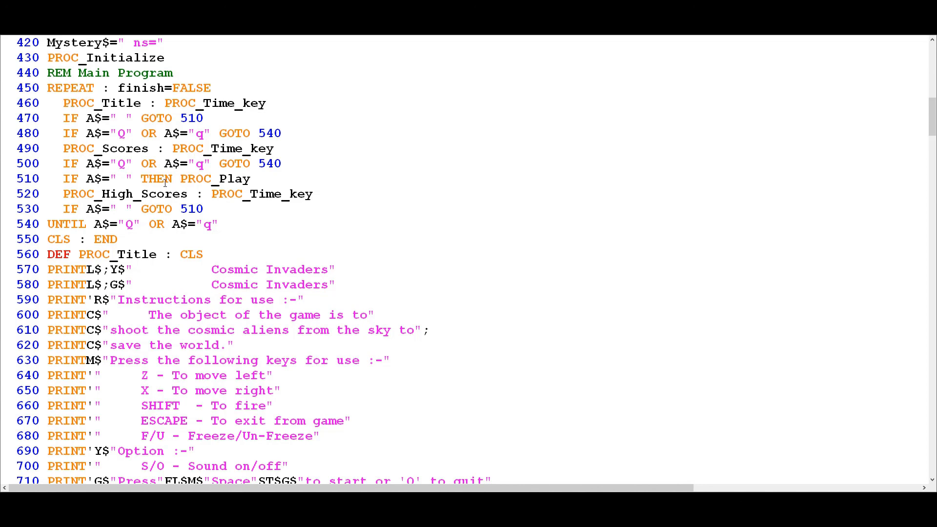
pyautogui.click(86, 208)
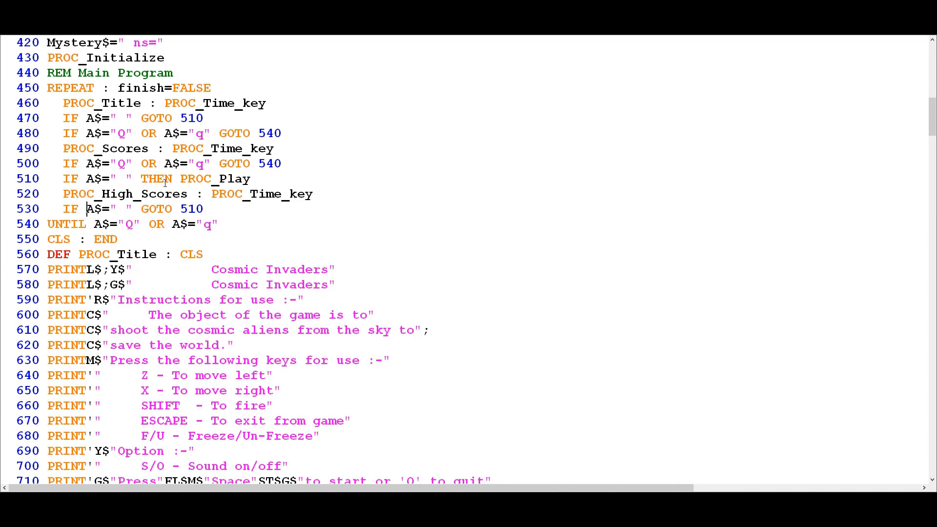